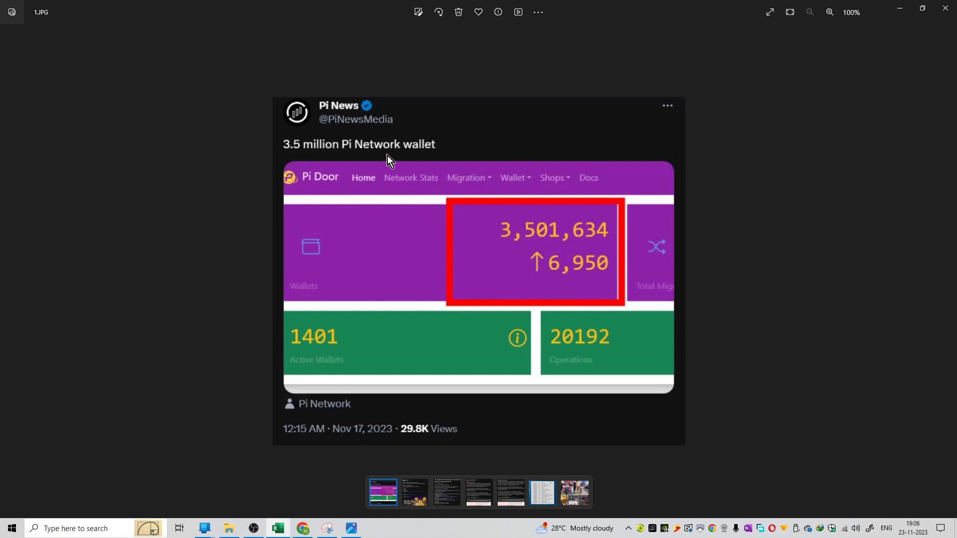
pyautogui.moveTo(401, 151)
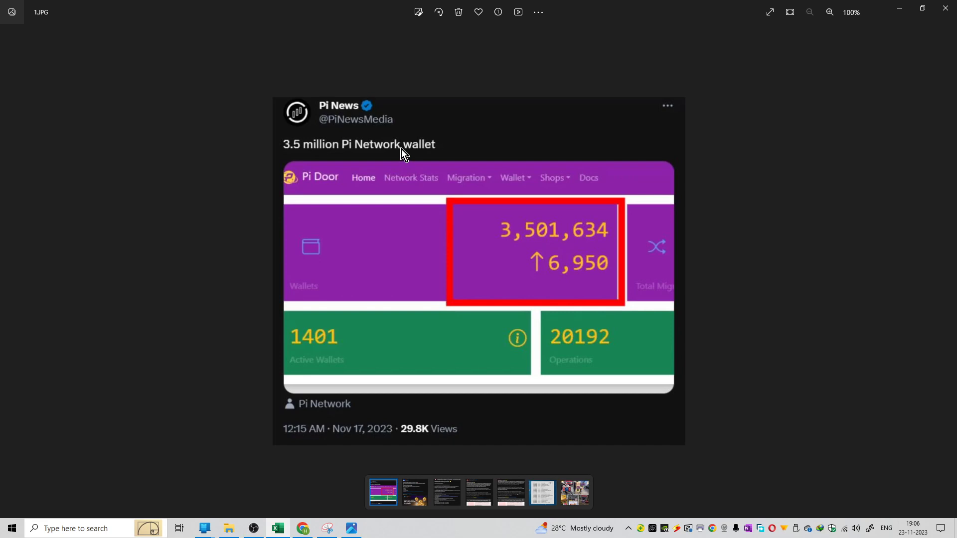
pyautogui.moveTo(526, 242)
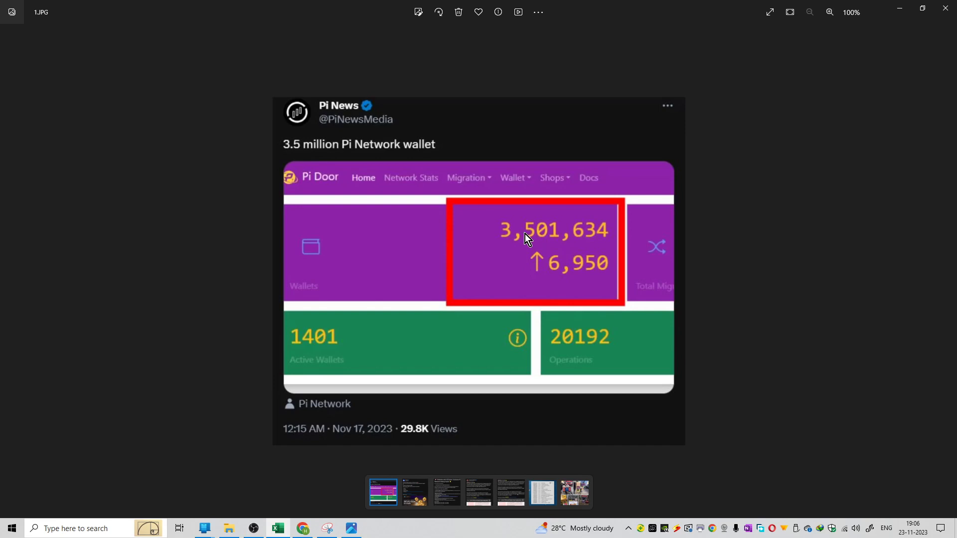
pyautogui.moveTo(597, 272)
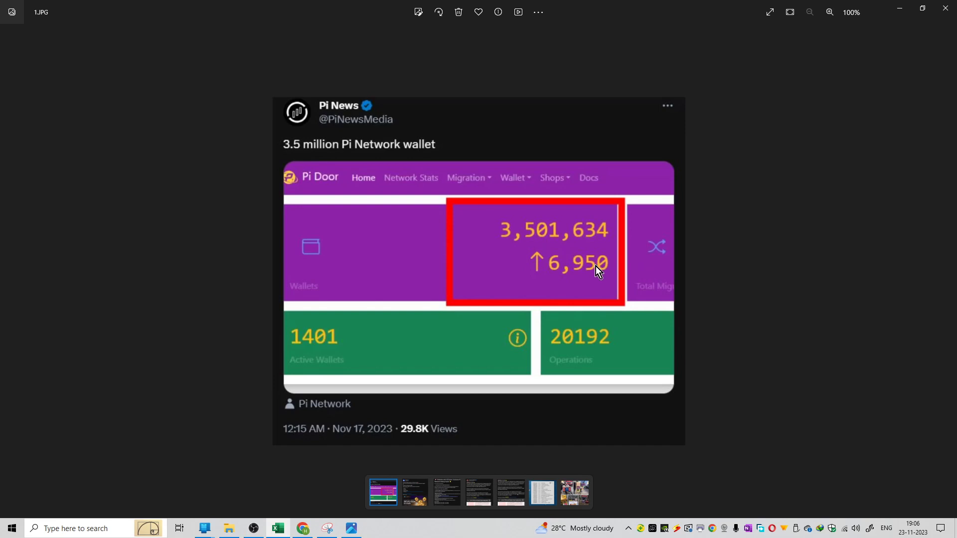
pyautogui.moveTo(579, 295)
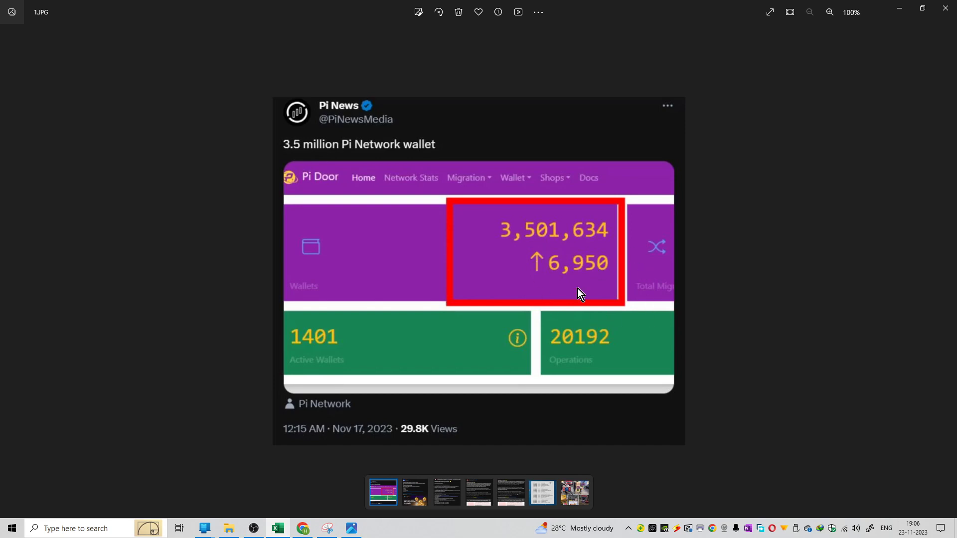
pyautogui.moveTo(294, 377)
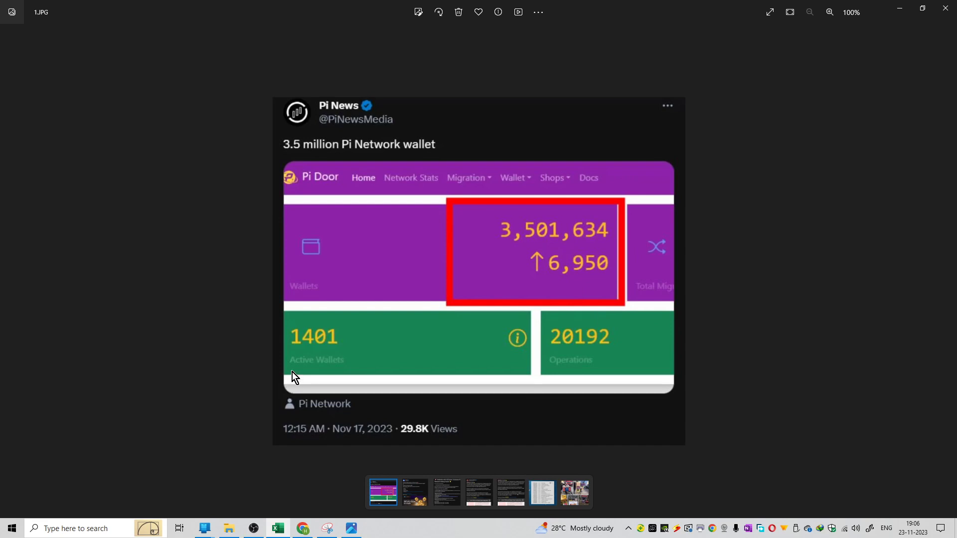
pyautogui.moveTo(280, 342)
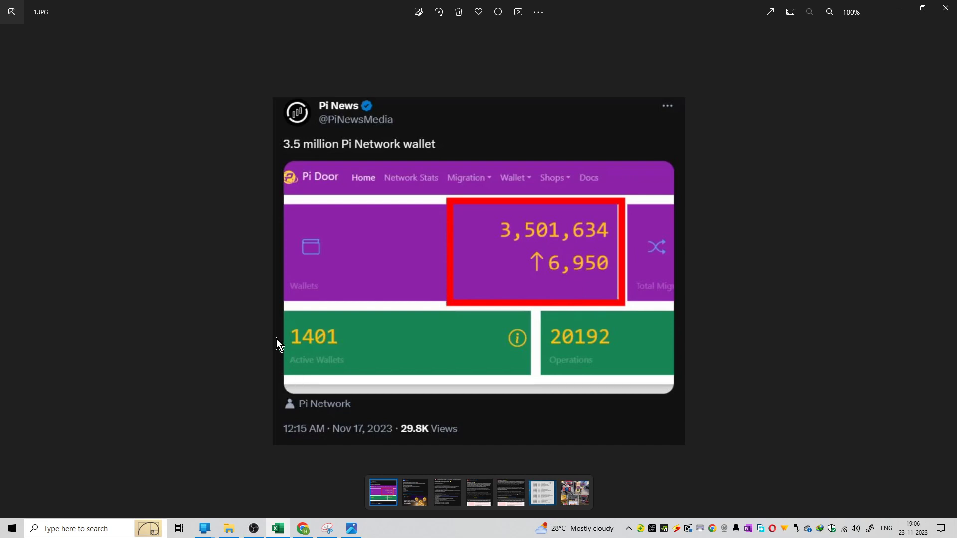
pyautogui.moveTo(314, 322)
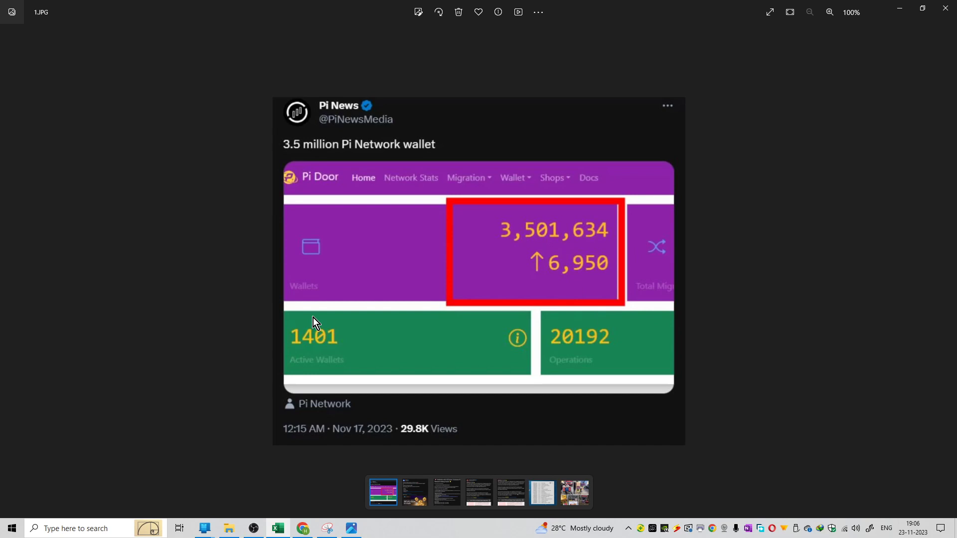
pyautogui.moveTo(540, 322)
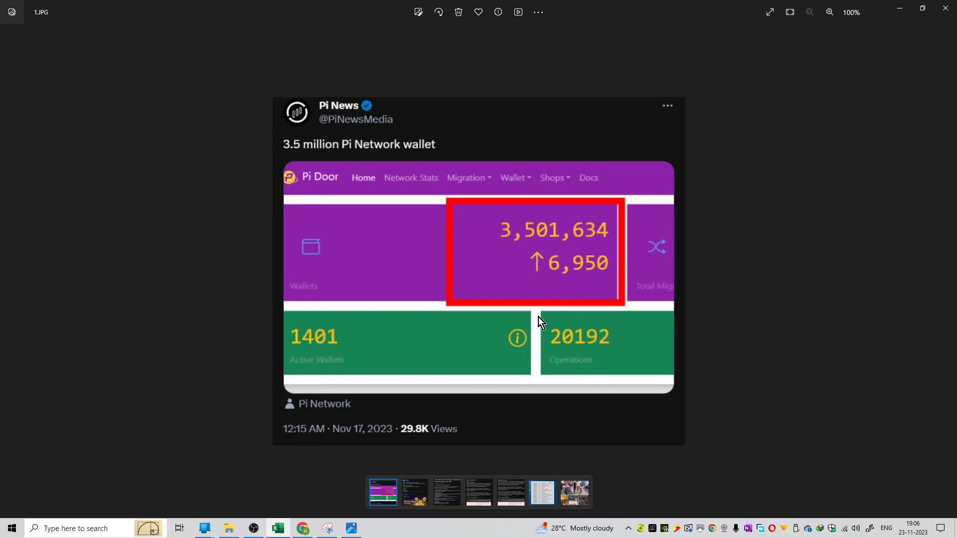
pyautogui.moveTo(947, 271)
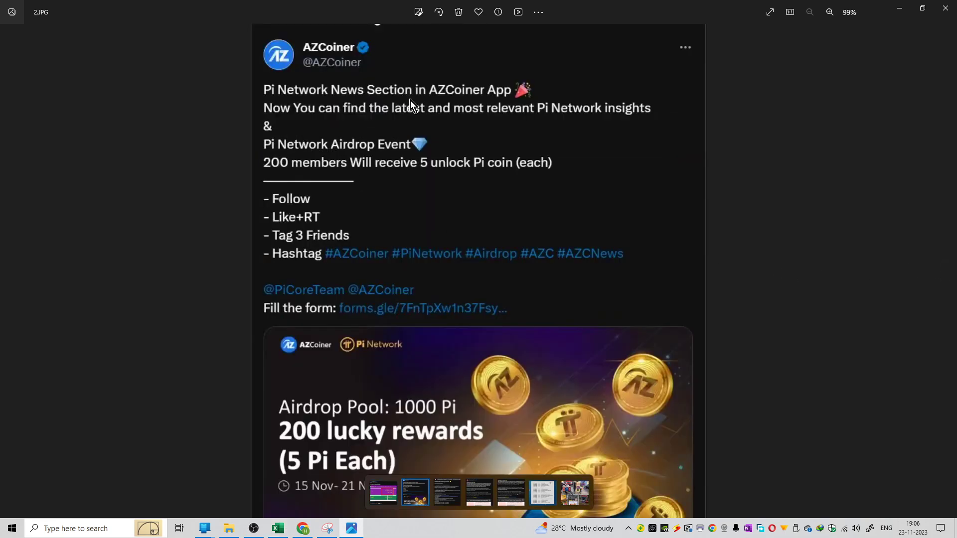
pyautogui.moveTo(486, 99)
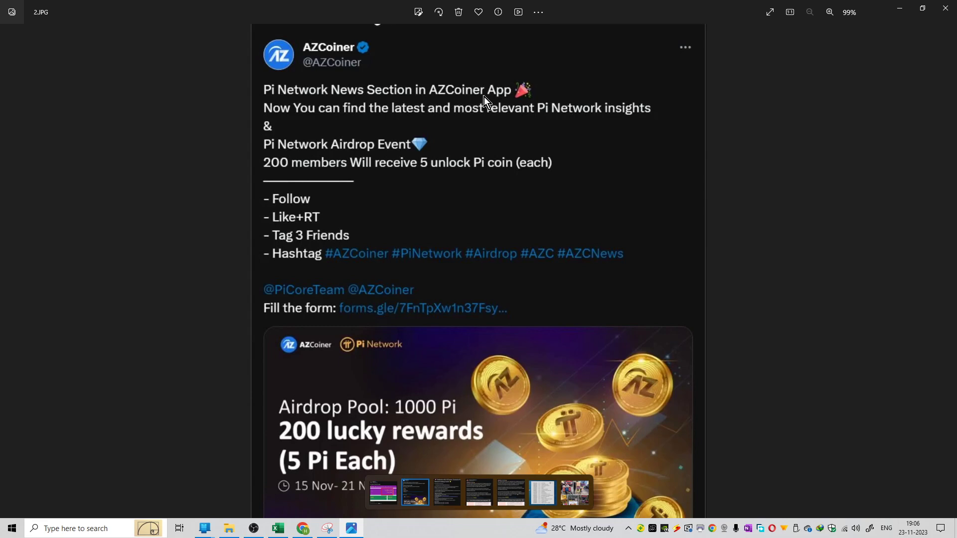
pyautogui.moveTo(366, 161)
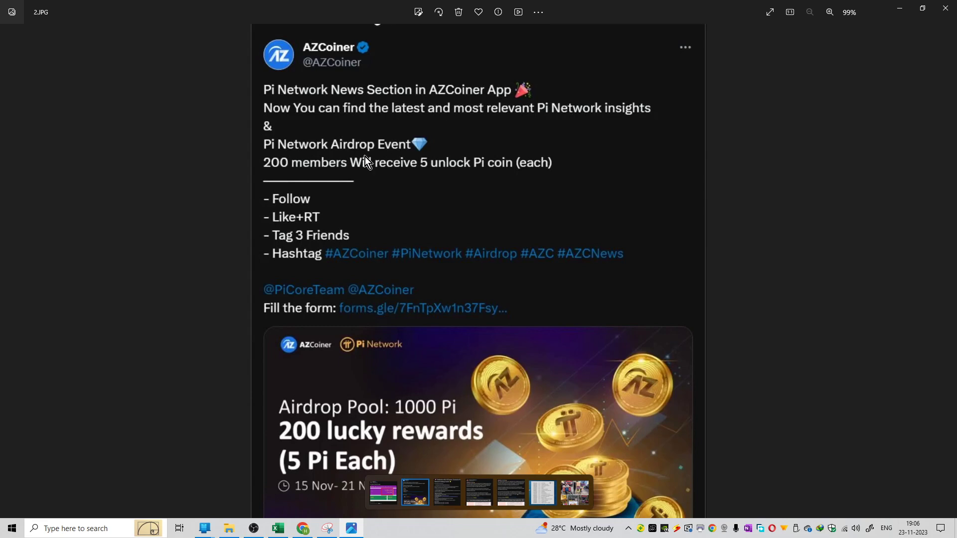
pyautogui.moveTo(388, 206)
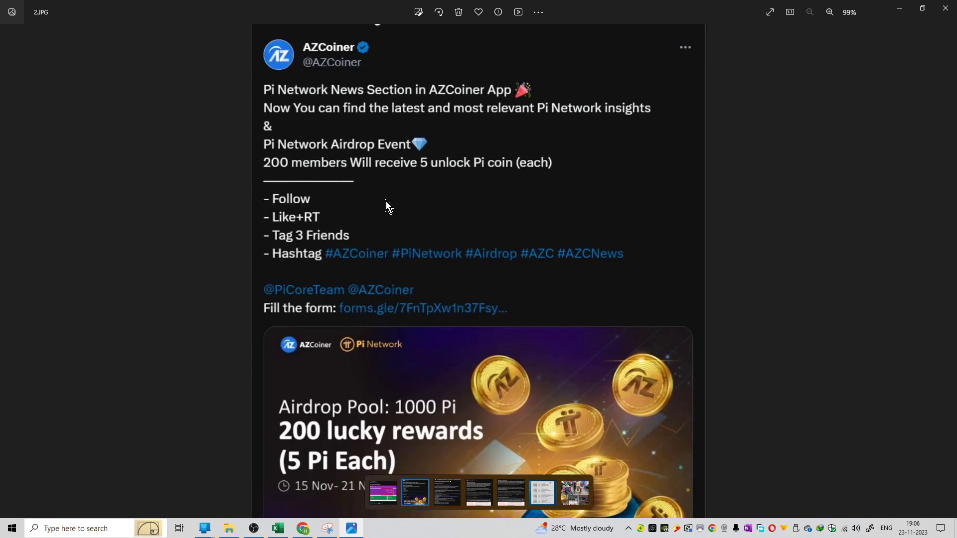
pyautogui.moveTo(456, 182)
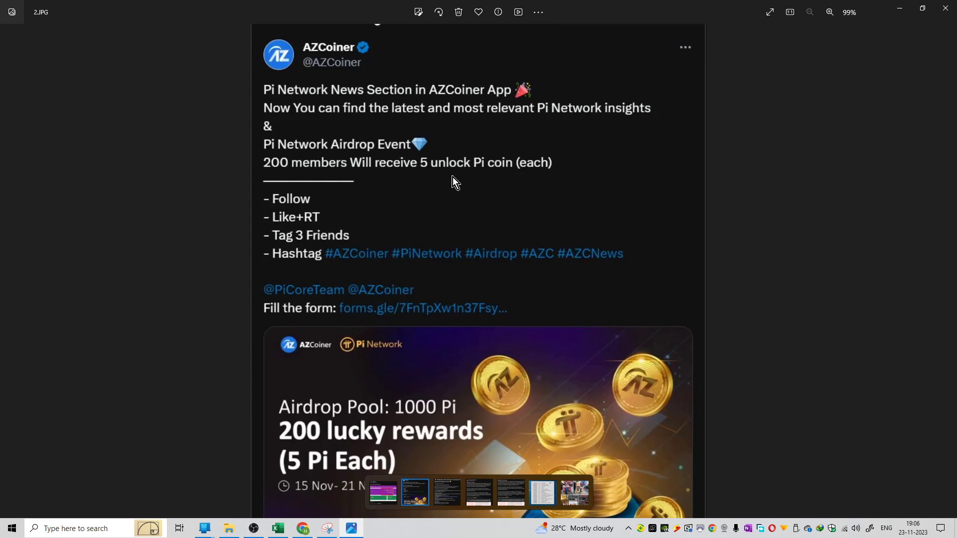
pyautogui.moveTo(330, 172)
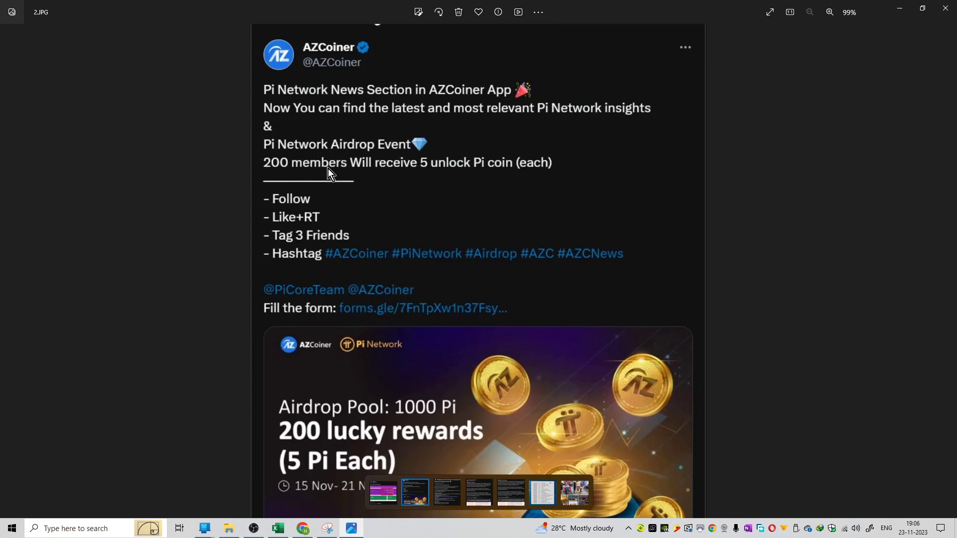
pyautogui.moveTo(540, 169)
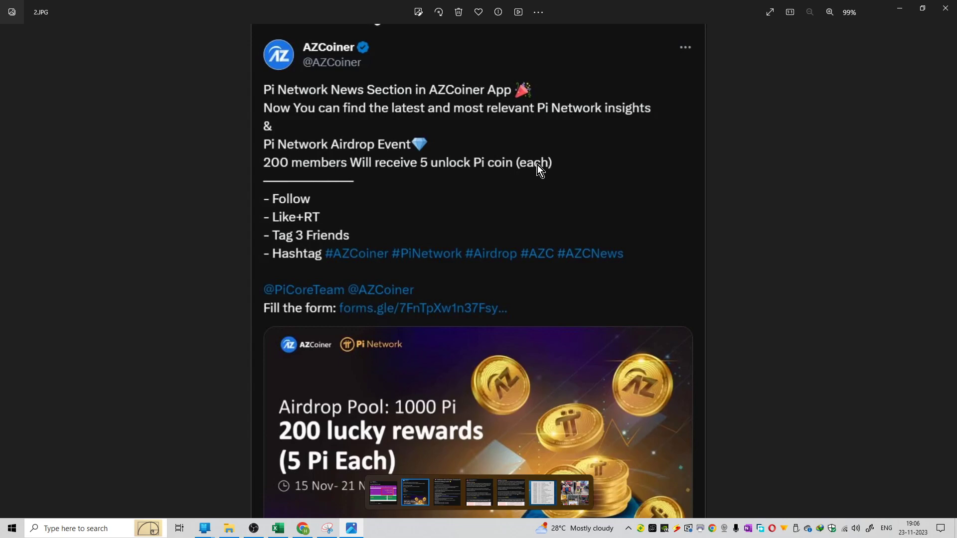
pyautogui.moveTo(288, 229)
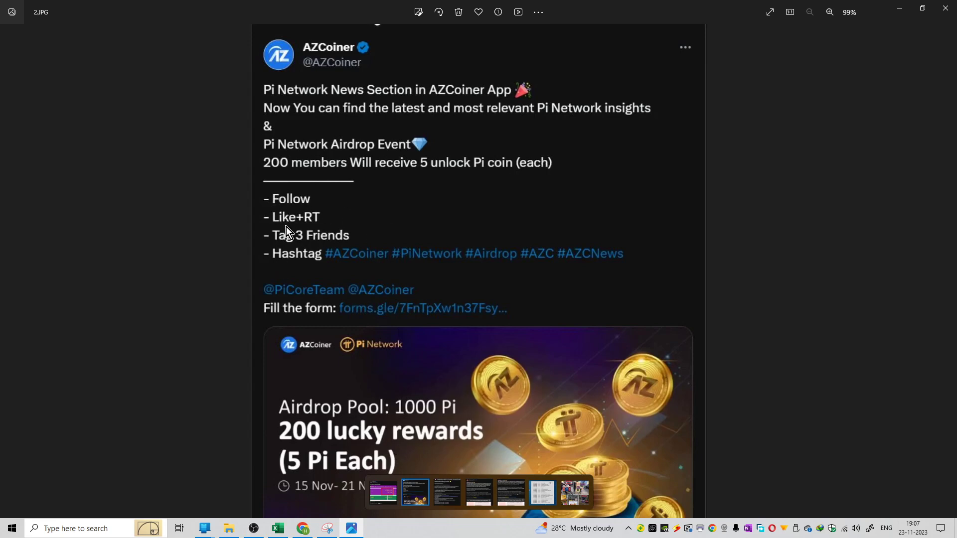
pyautogui.moveTo(274, 252)
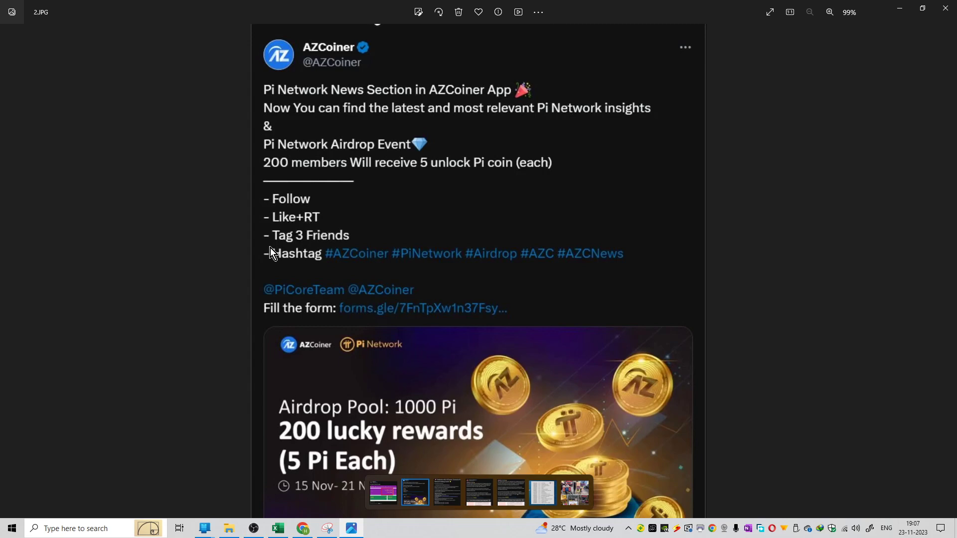
pyautogui.moveTo(300, 259)
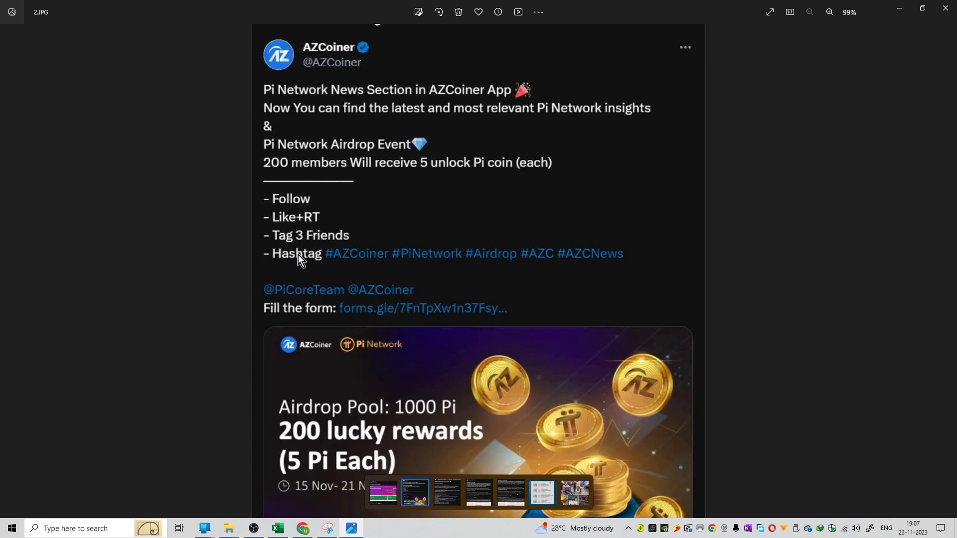
pyautogui.moveTo(393, 264)
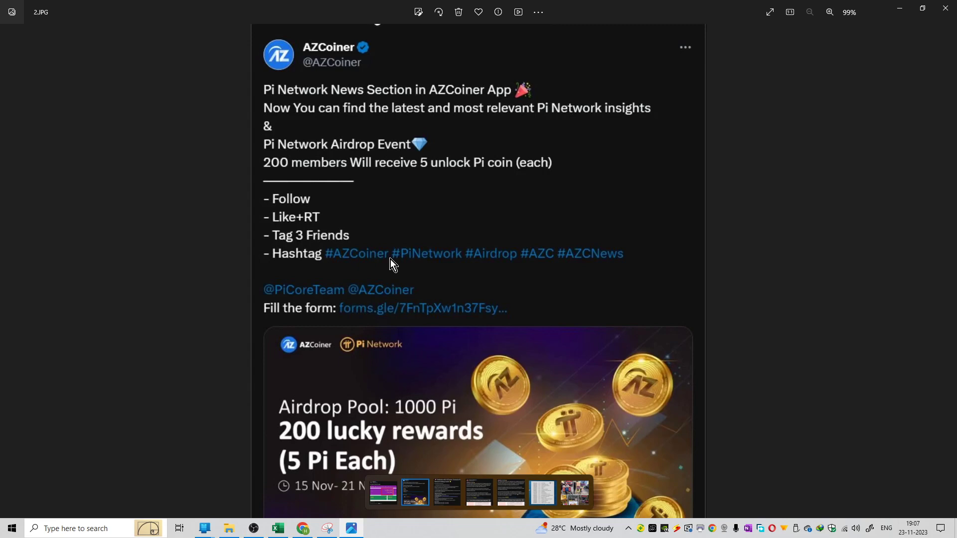
pyautogui.moveTo(529, 263)
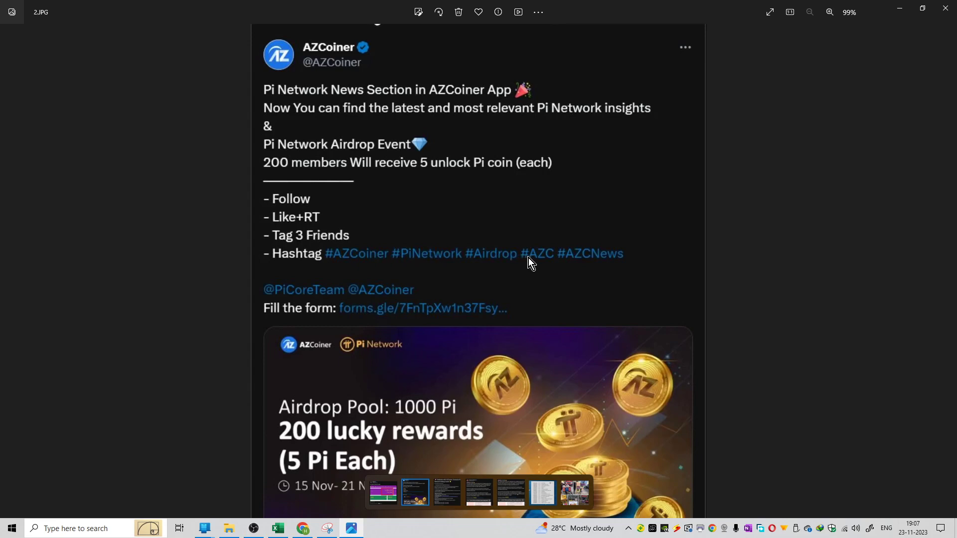
pyautogui.moveTo(577, 268)
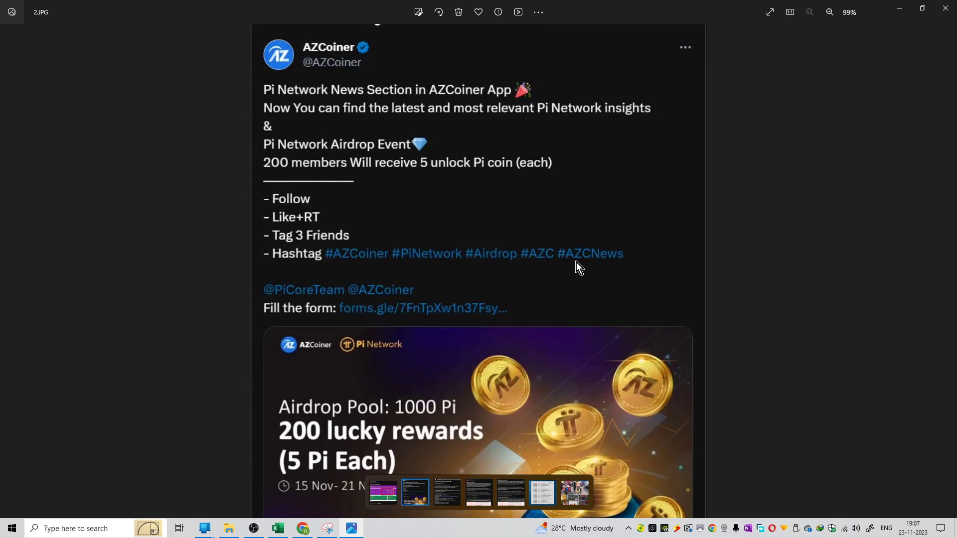
pyautogui.moveTo(296, 236)
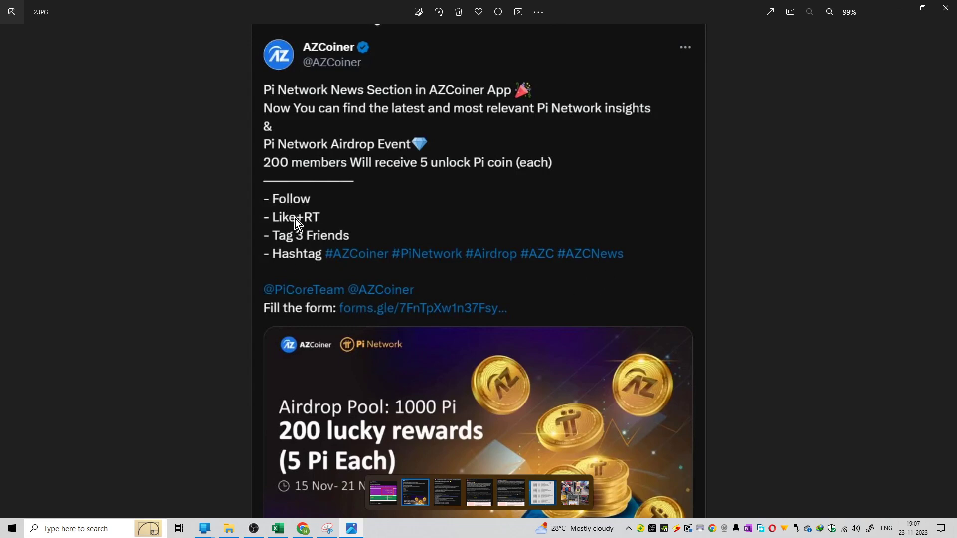
pyautogui.moveTo(728, 423)
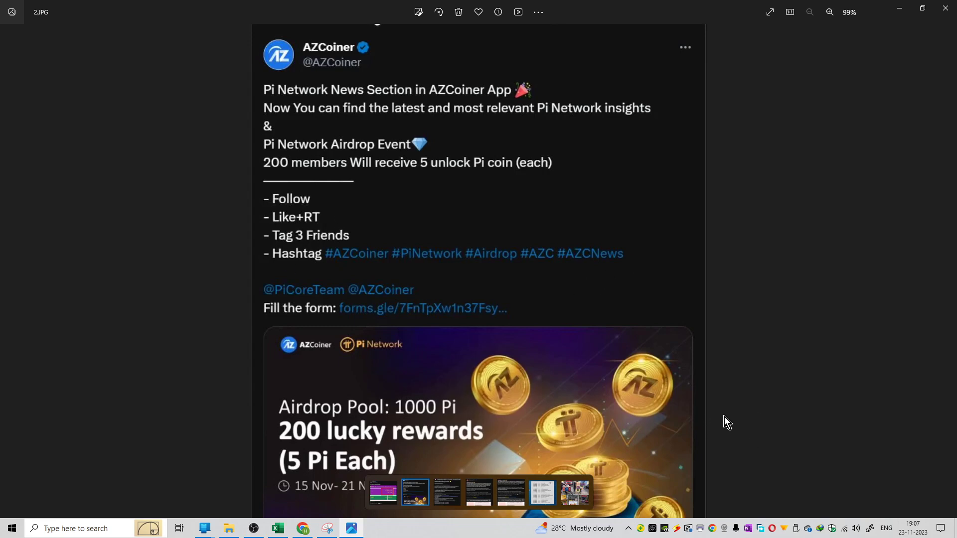
pyautogui.moveTo(510, 430)
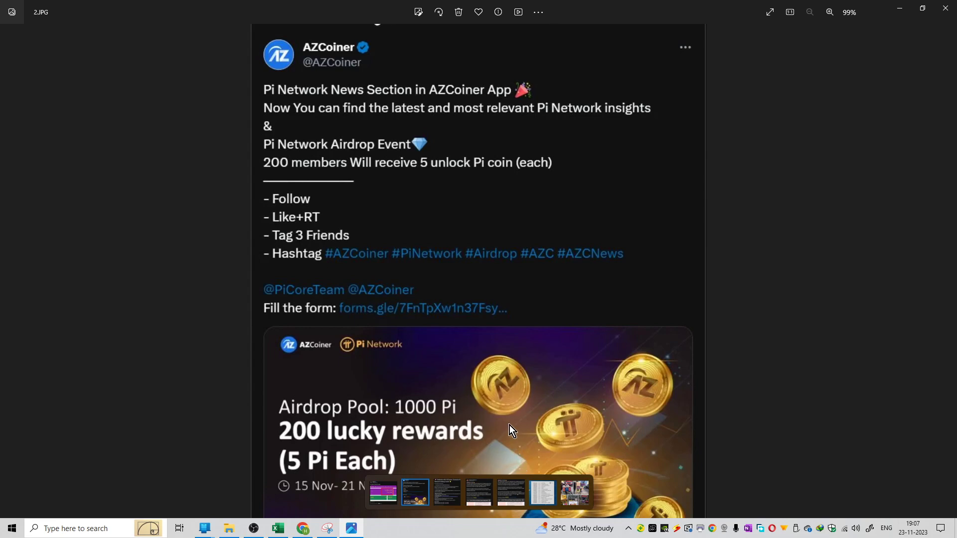
pyautogui.moveTo(331, 445)
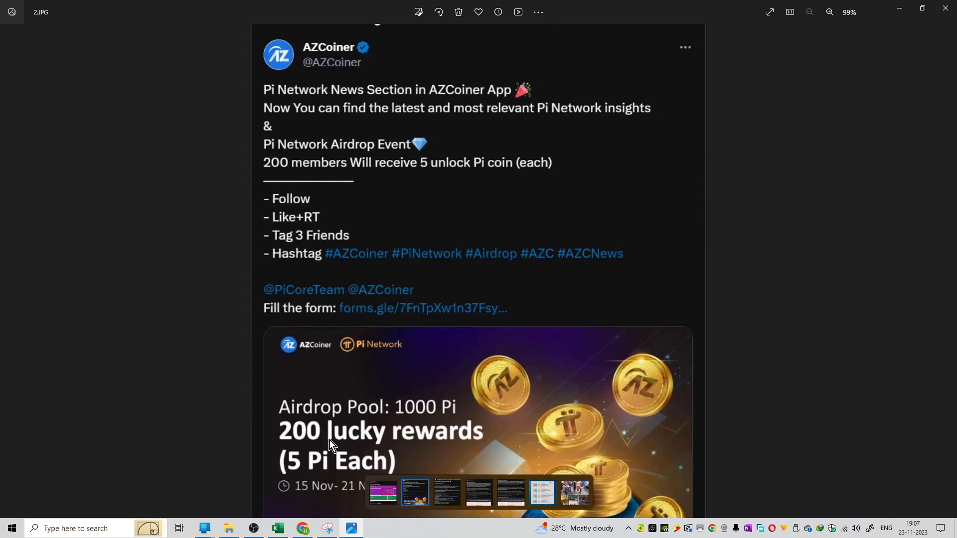
pyautogui.moveTo(346, 456)
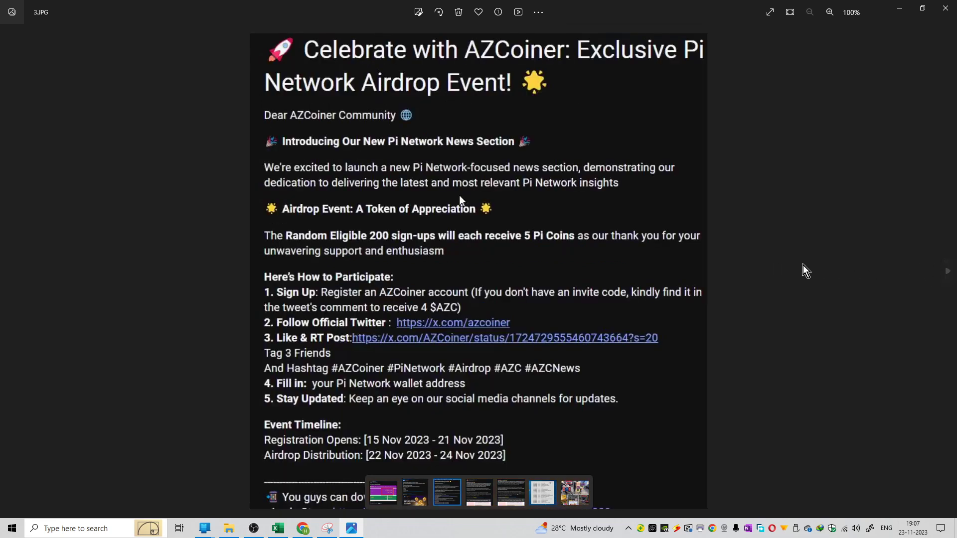
pyautogui.moveTo(283, 255)
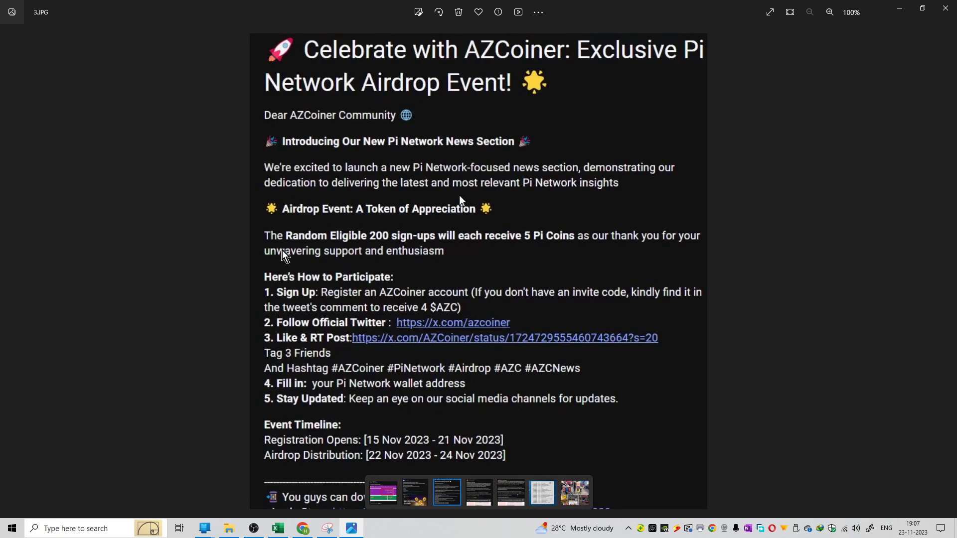
pyautogui.moveTo(295, 224)
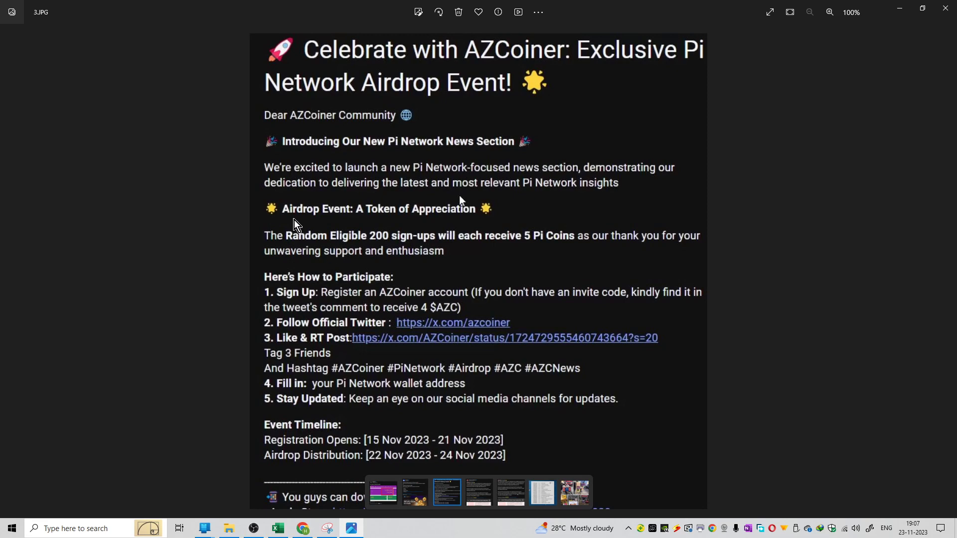
pyautogui.moveTo(361, 218)
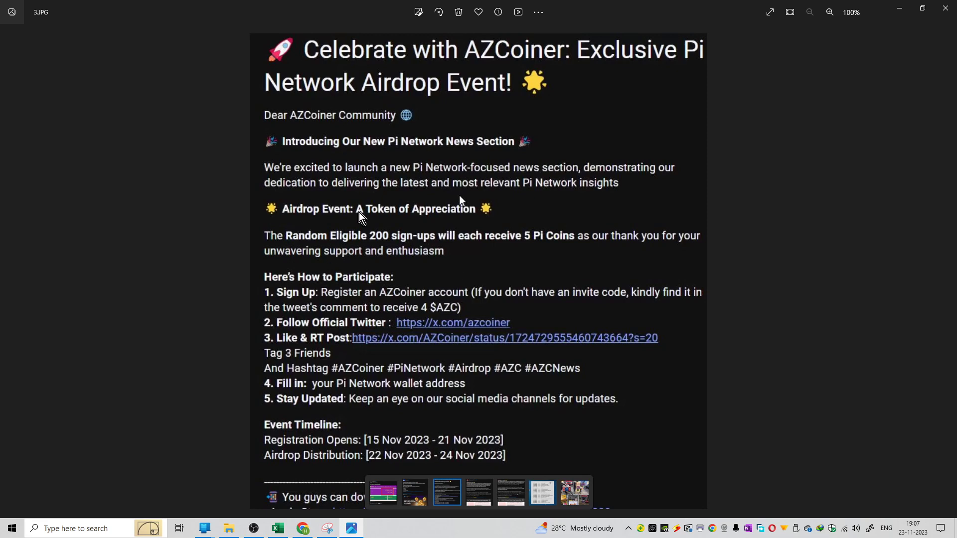
pyautogui.moveTo(462, 68)
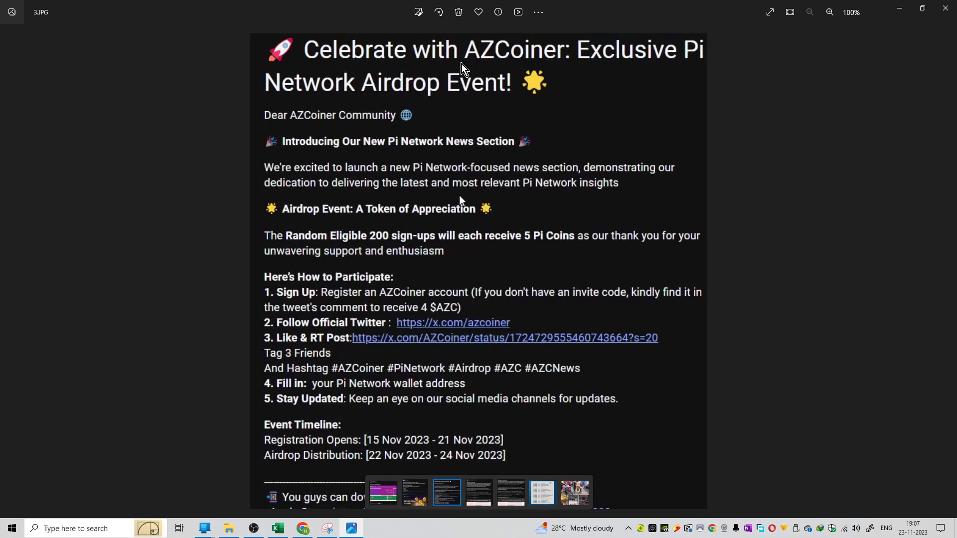
pyautogui.moveTo(611, 401)
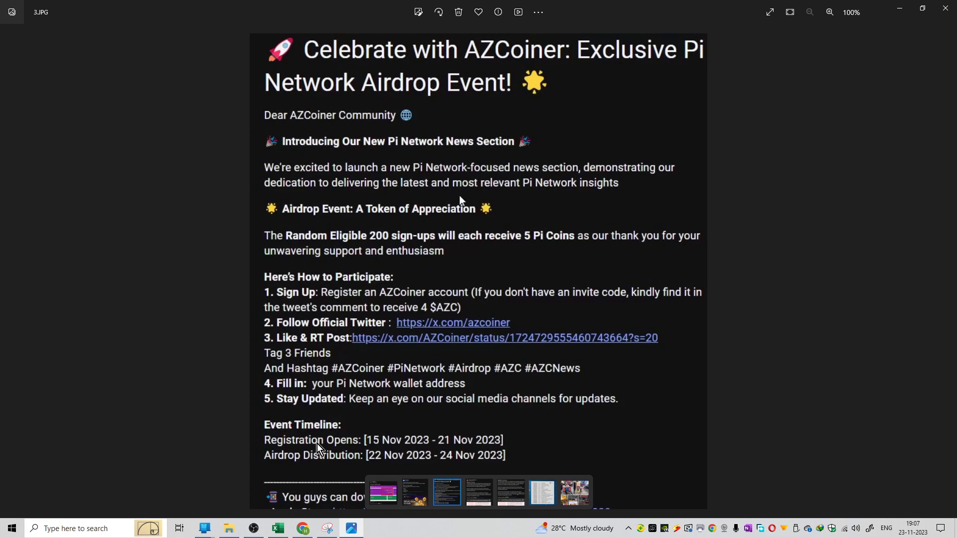
# - Advance to 4.JPG, the Vietnamese Pi Network HOT NEWS tweet on protocol 20 and Mainnet
pyautogui.click(947, 271)
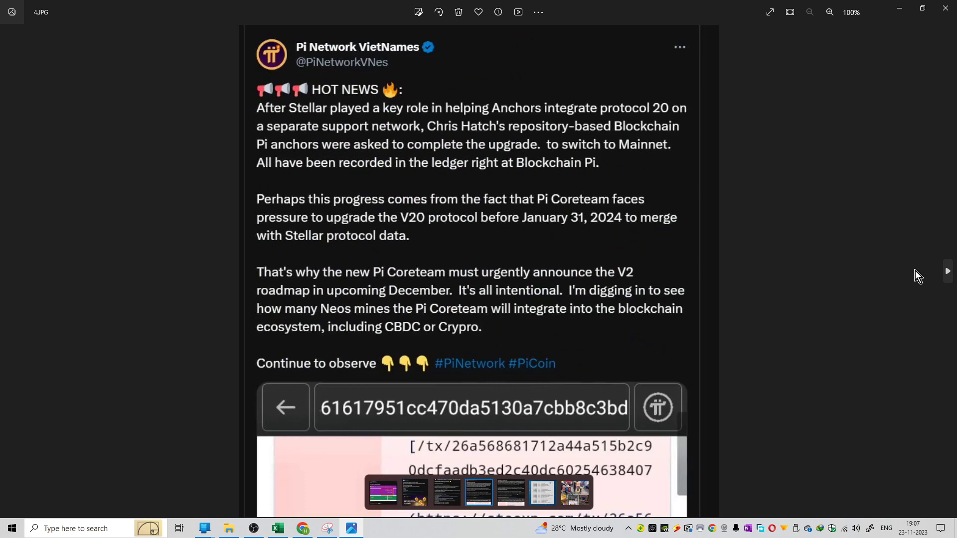
pyautogui.moveTo(408, 132)
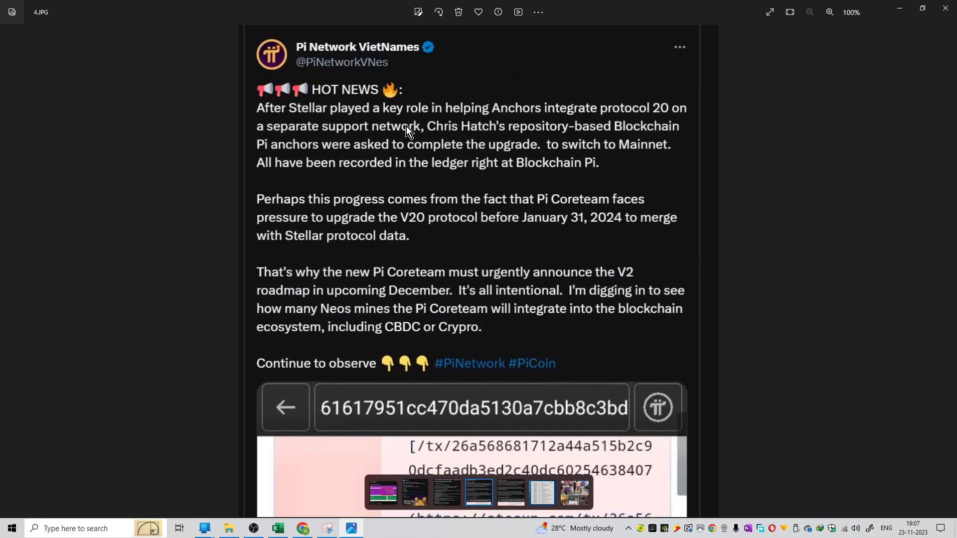
pyautogui.moveTo(419, 67)
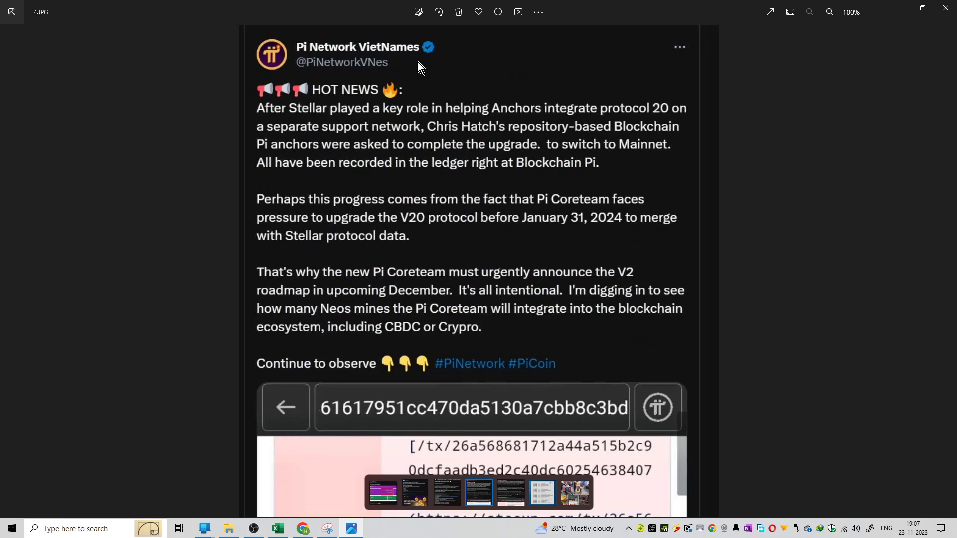
pyautogui.moveTo(335, 123)
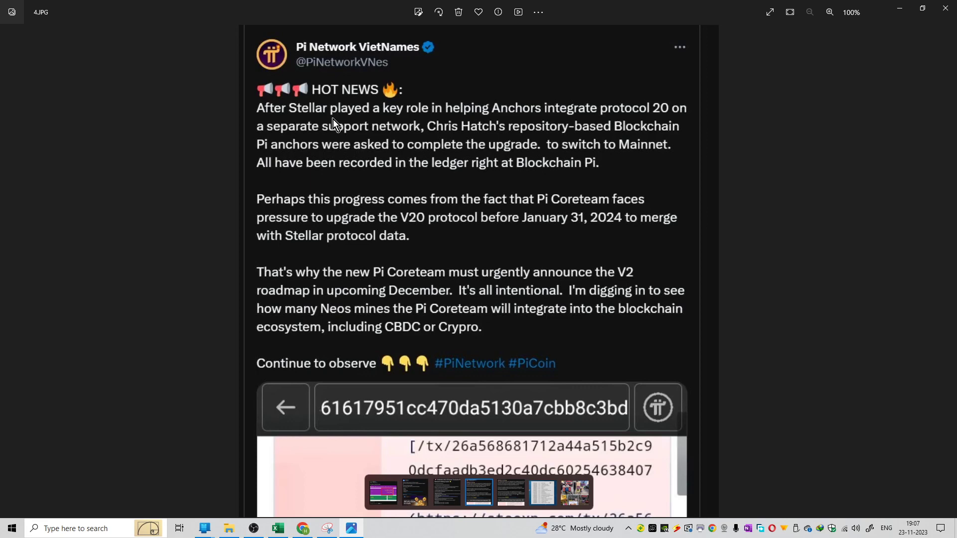
pyautogui.moveTo(596, 121)
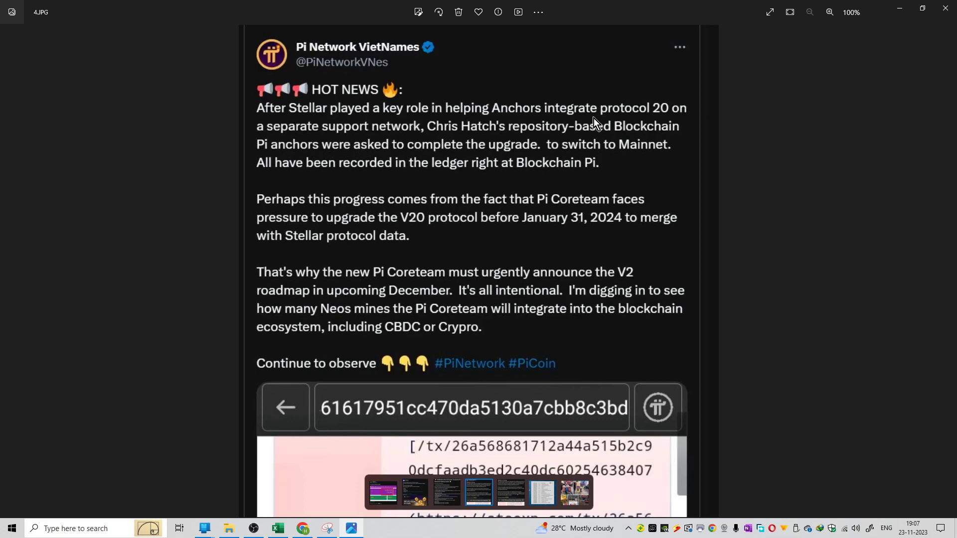
pyautogui.moveTo(372, 134)
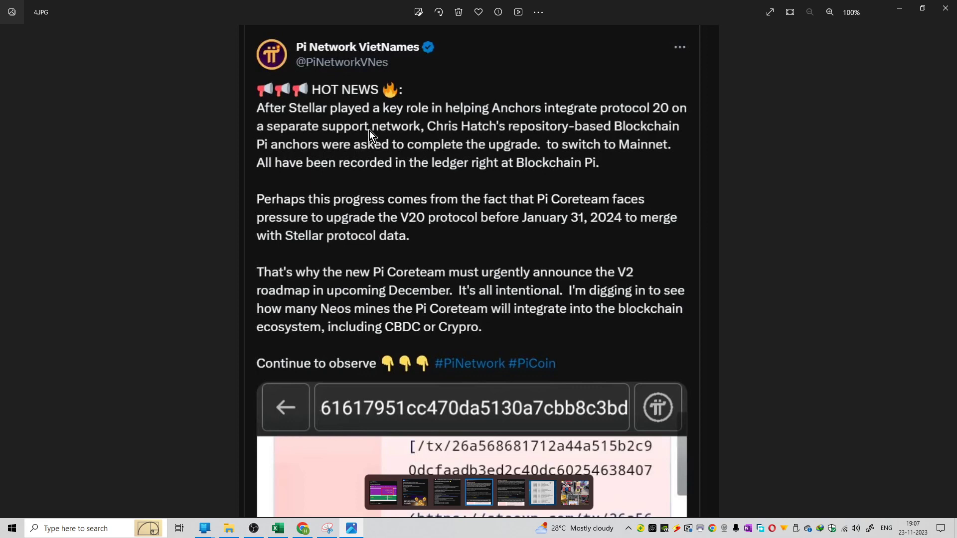
pyautogui.moveTo(574, 147)
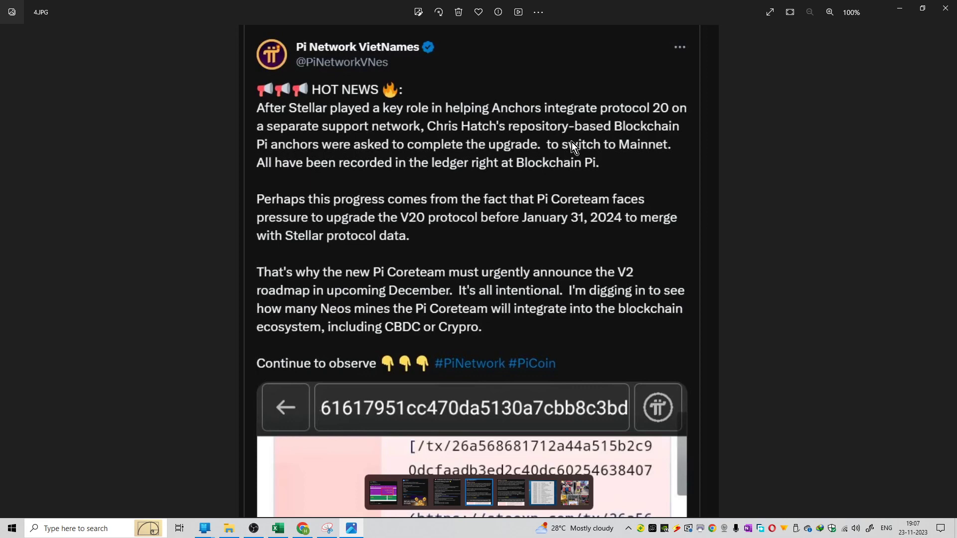
pyautogui.moveTo(372, 164)
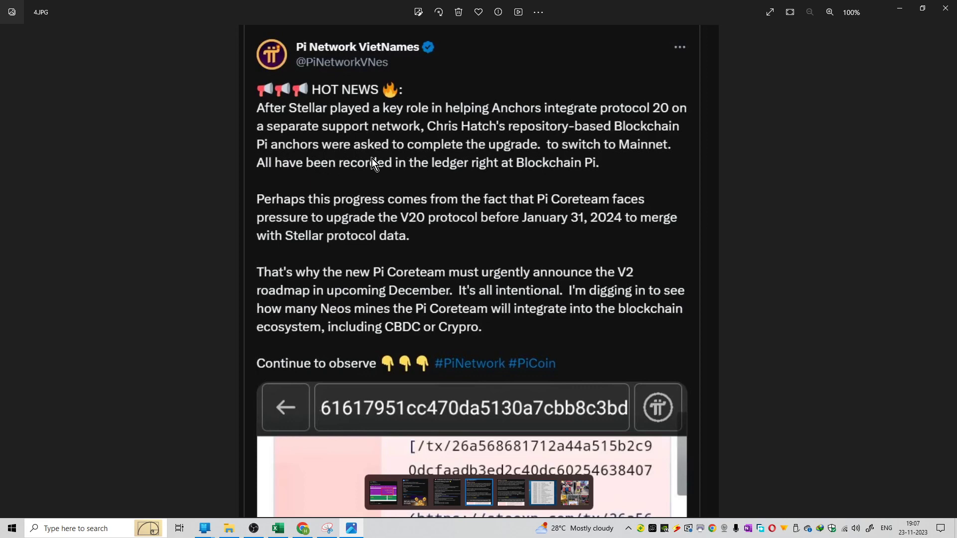
pyautogui.moveTo(624, 164)
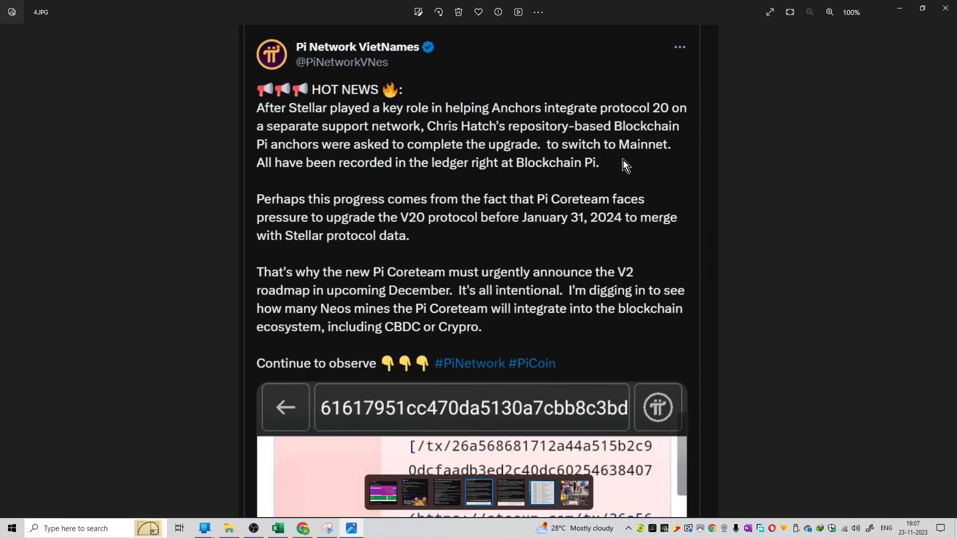
pyautogui.moveTo(508, 175)
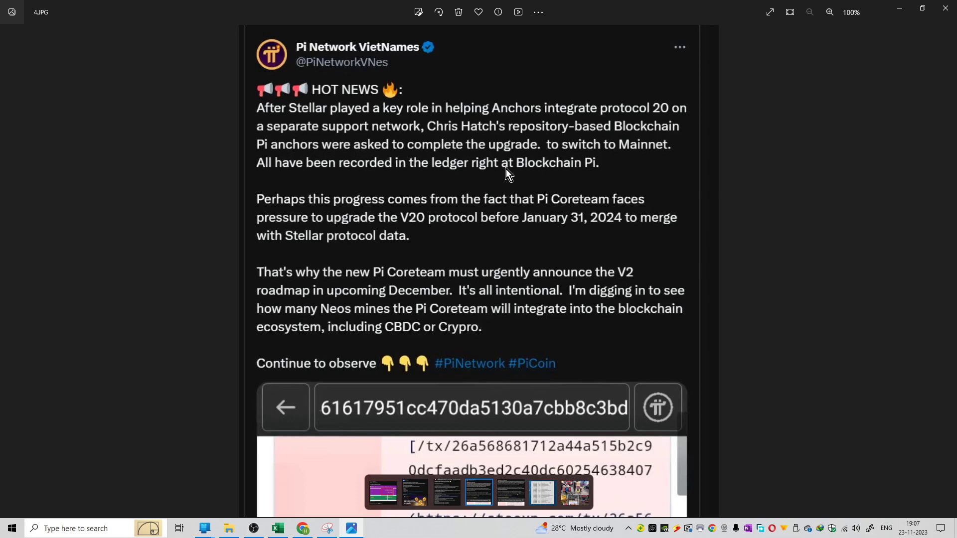
pyautogui.moveTo(619, 170)
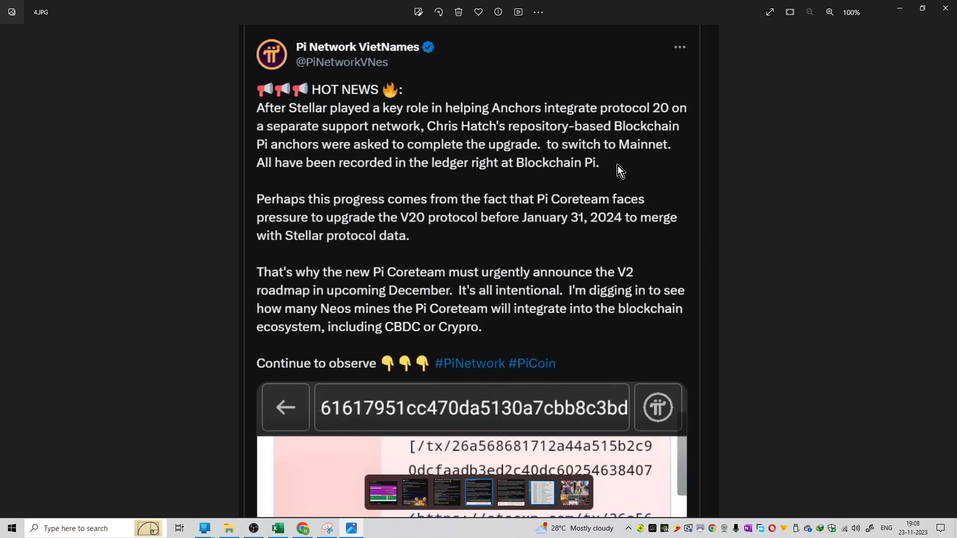
pyautogui.moveTo(598, 170)
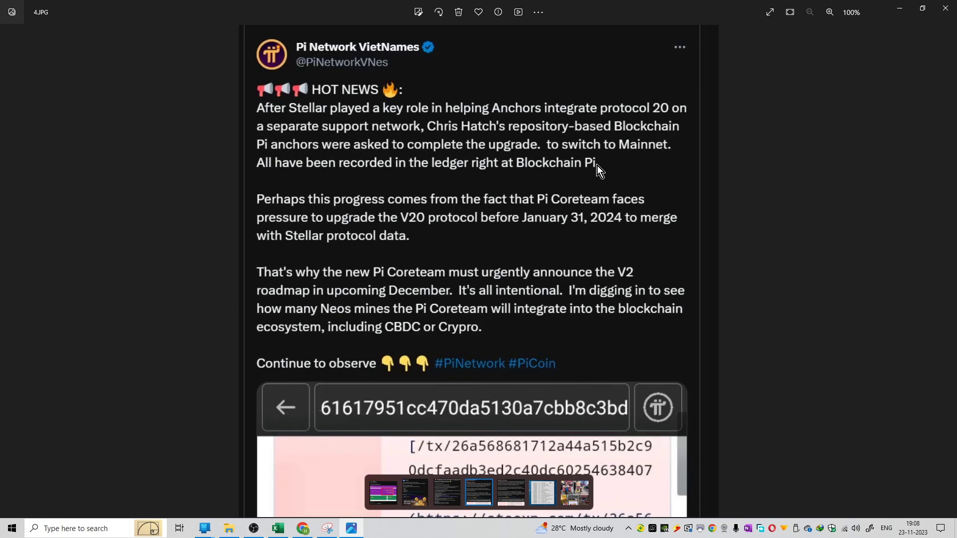
pyautogui.moveTo(942, 271)
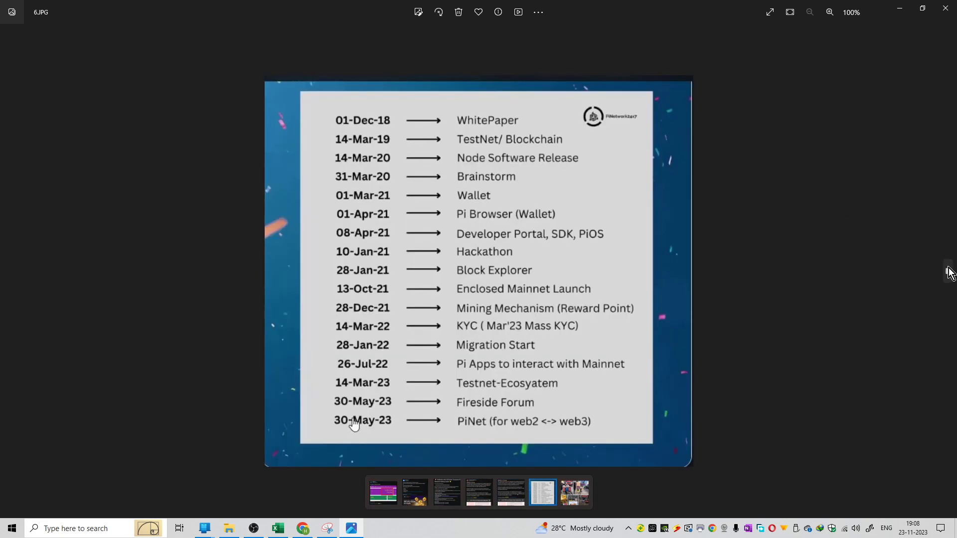
pyautogui.moveTo(743, 257)
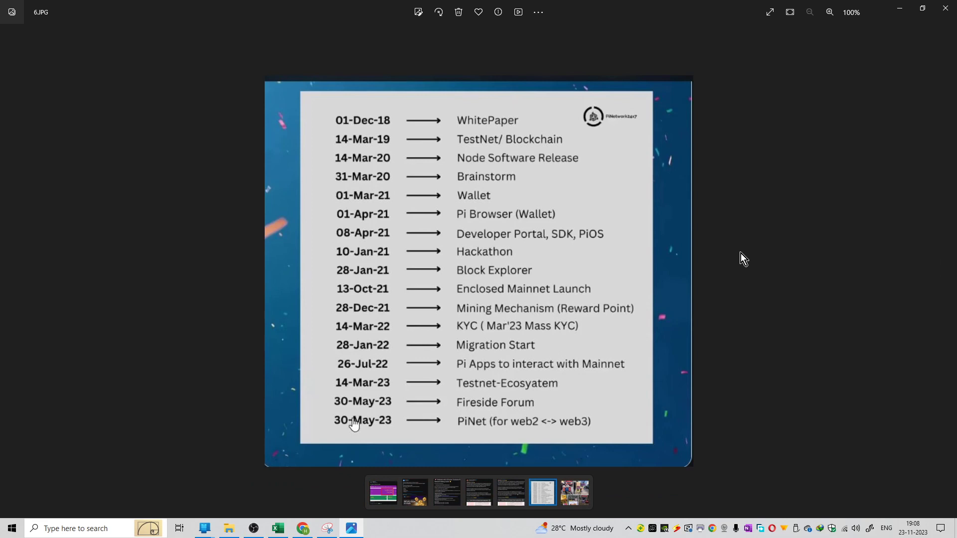
pyautogui.moveTo(391, 410)
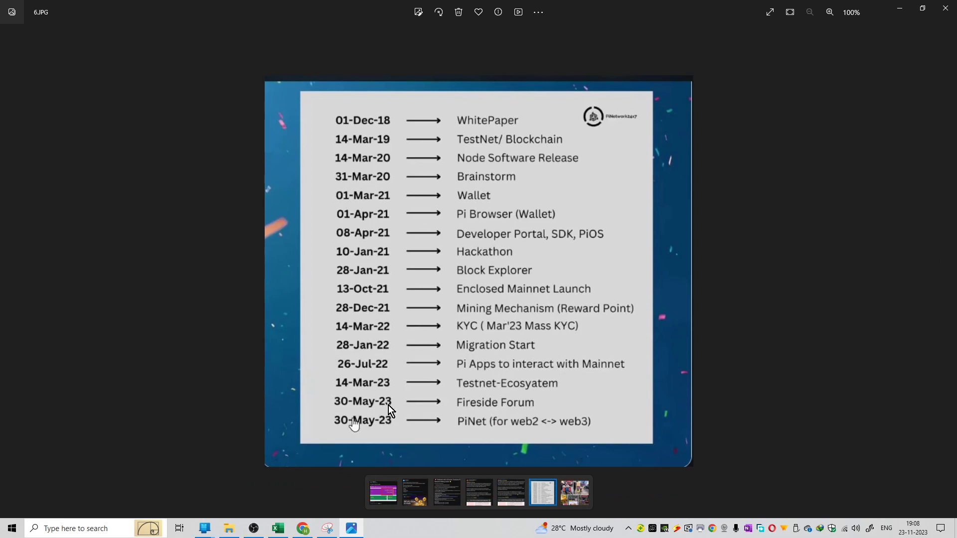
pyautogui.moveTo(494, 146)
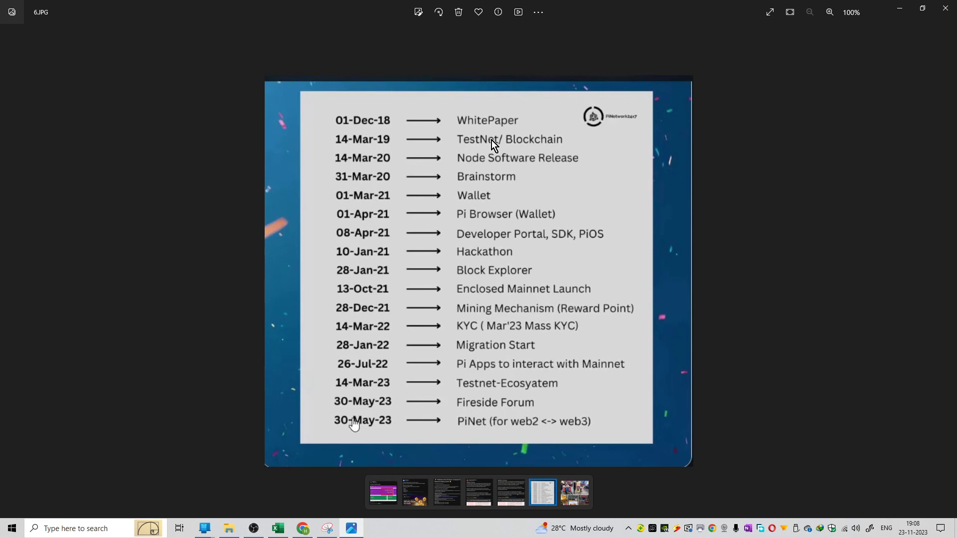
pyautogui.moveTo(485, 209)
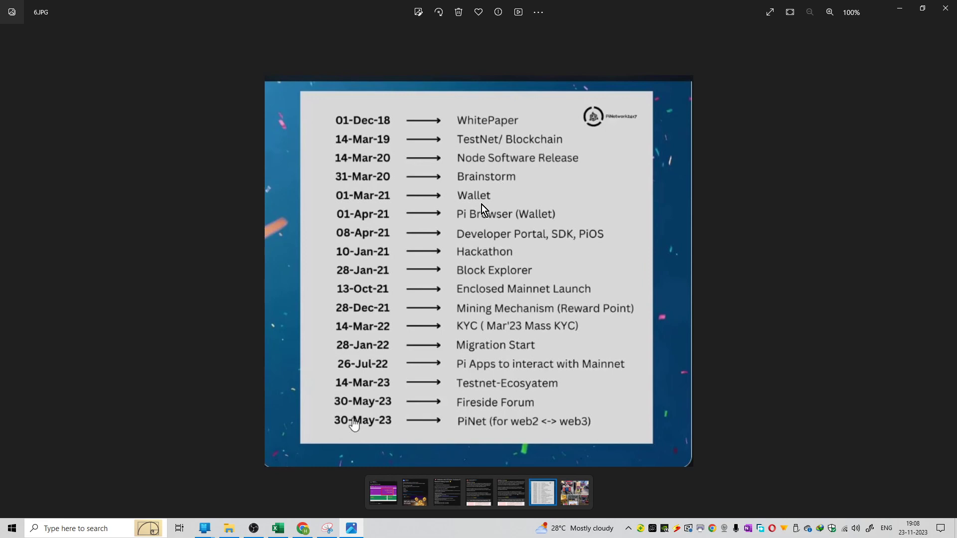
pyautogui.moveTo(469, 226)
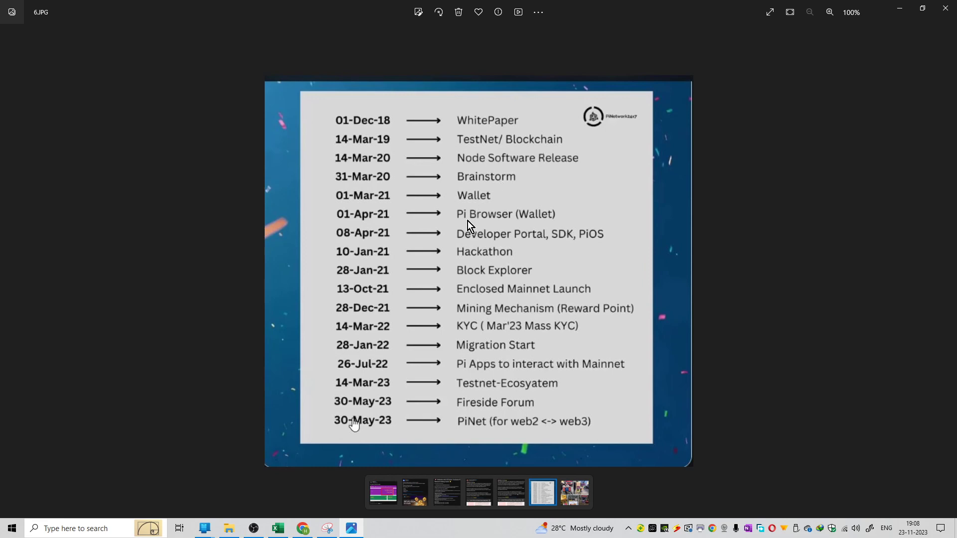
pyautogui.moveTo(488, 257)
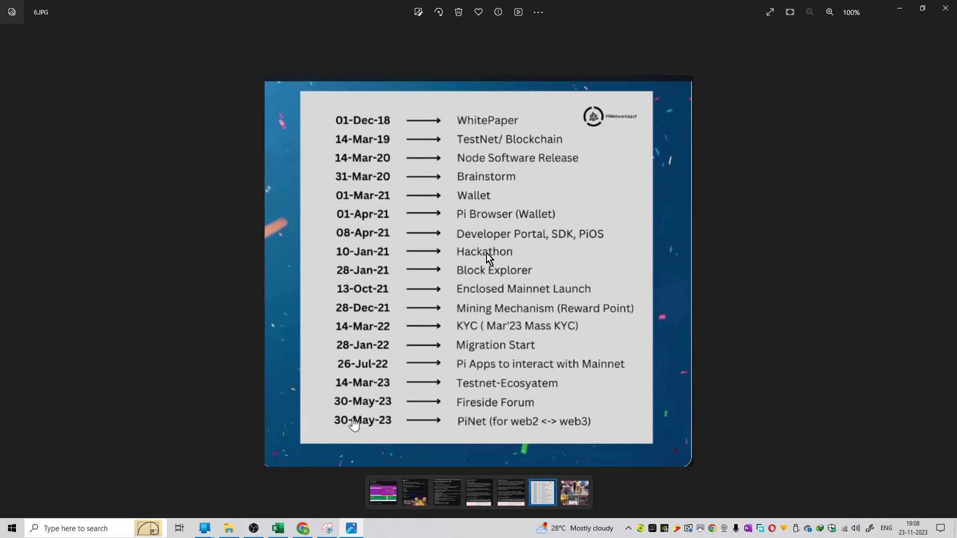
pyautogui.moveTo(521, 261)
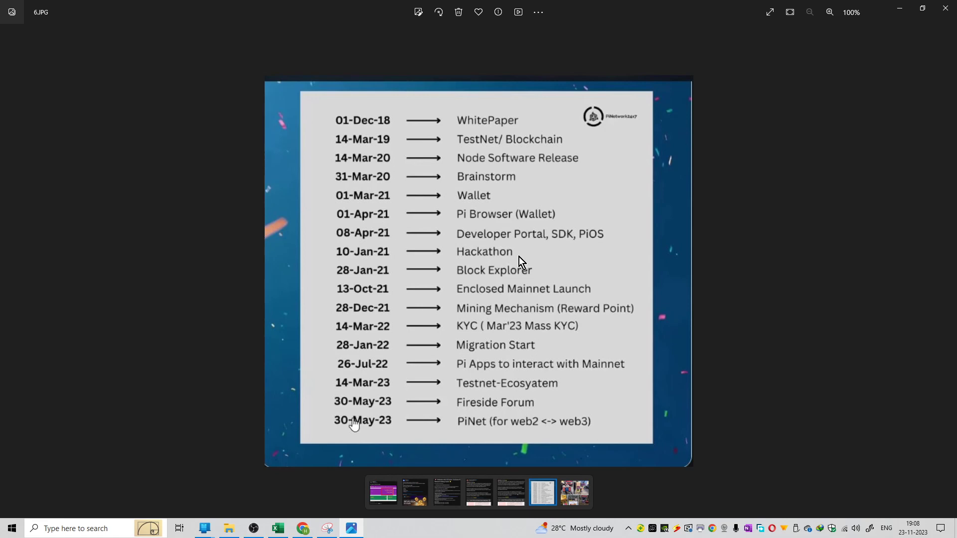
pyautogui.moveTo(509, 298)
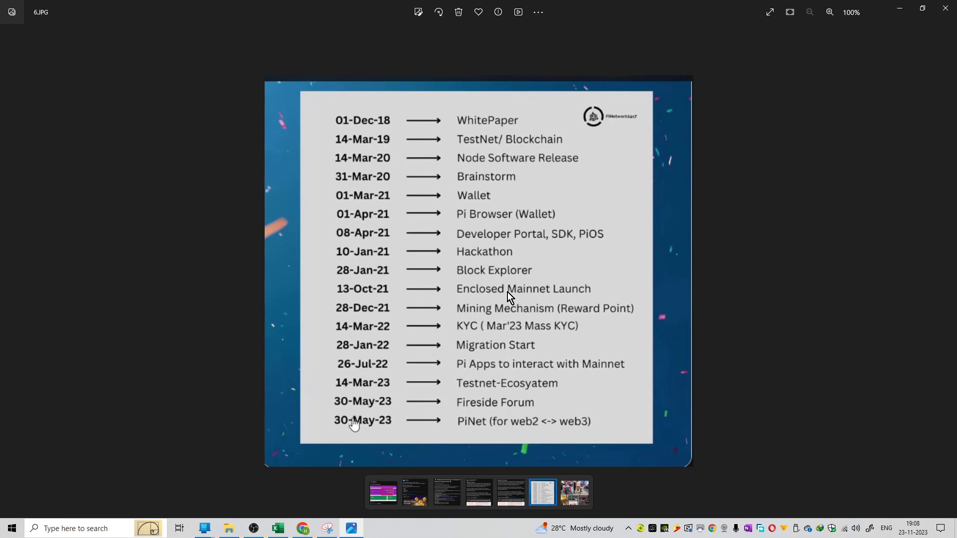
pyautogui.moveTo(538, 297)
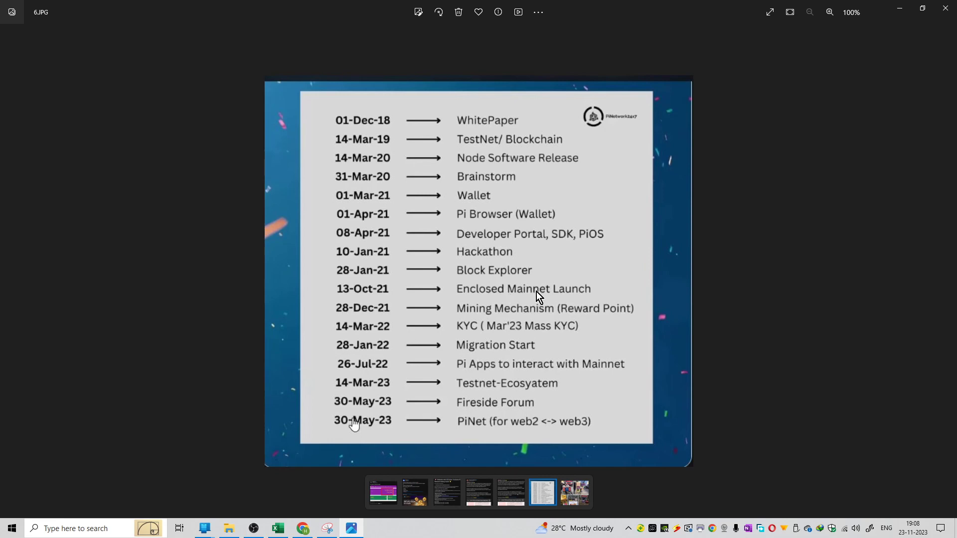
pyautogui.moveTo(511, 316)
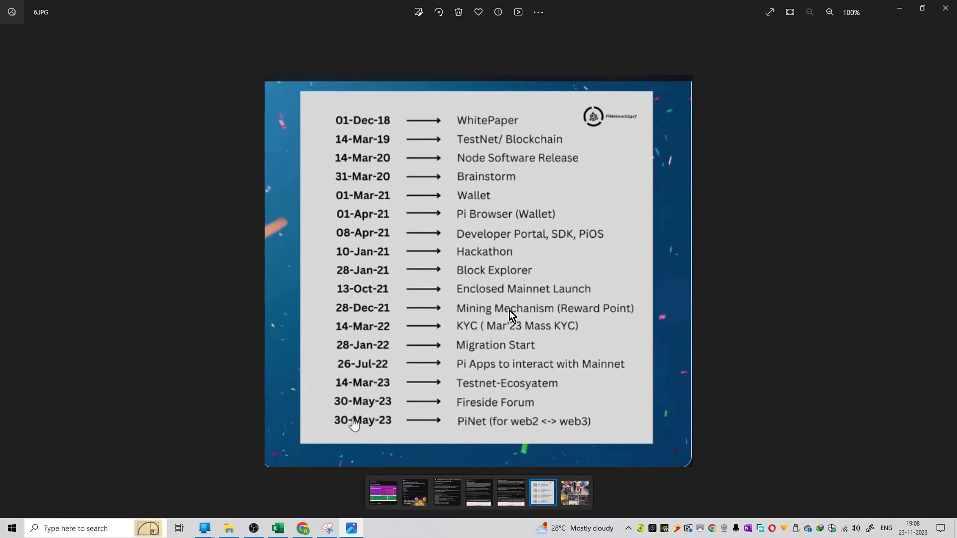
pyautogui.moveTo(348, 311)
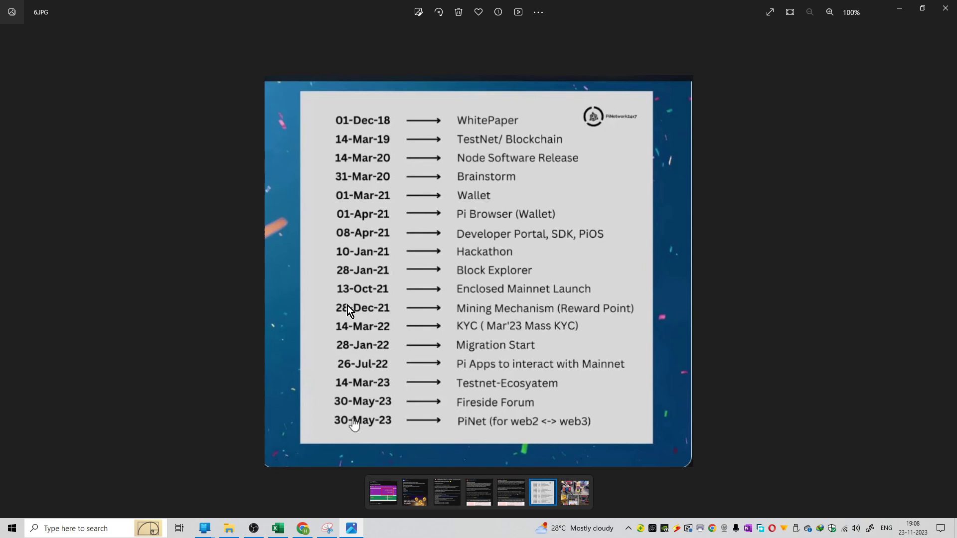
pyautogui.moveTo(468, 336)
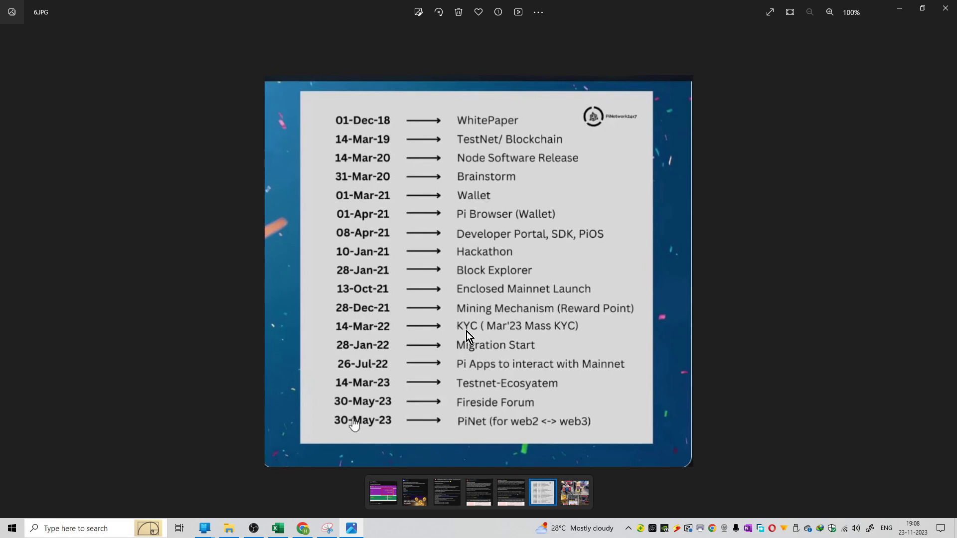
pyautogui.moveTo(500, 351)
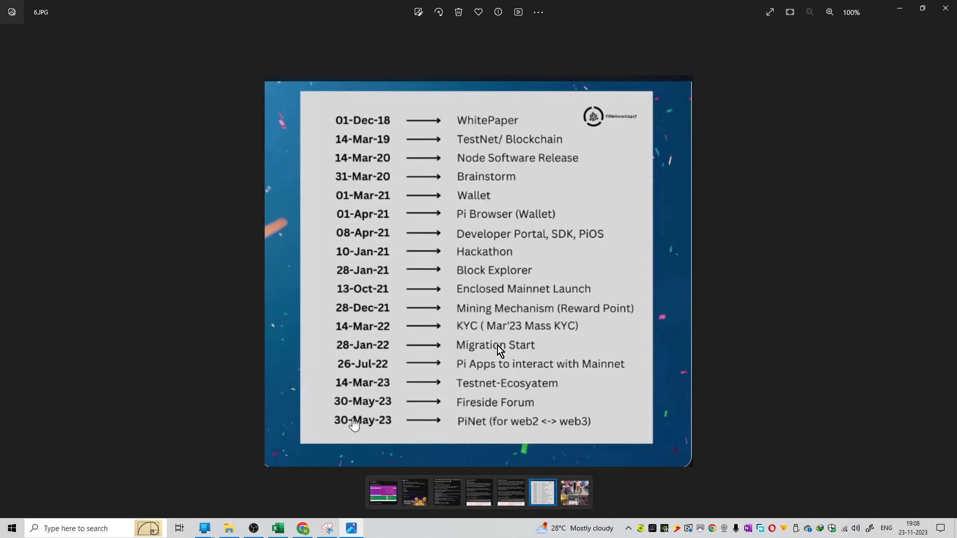
pyautogui.moveTo(340, 357)
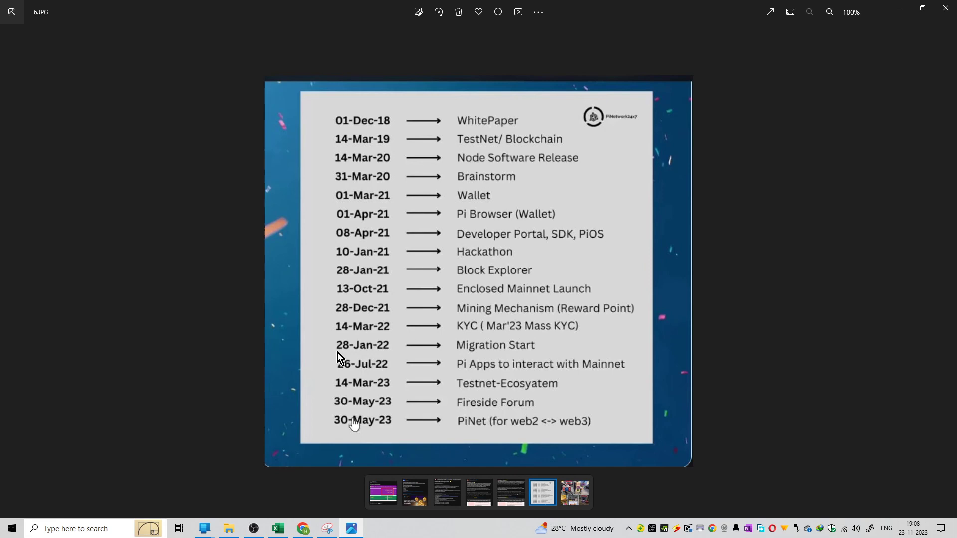
pyautogui.moveTo(512, 372)
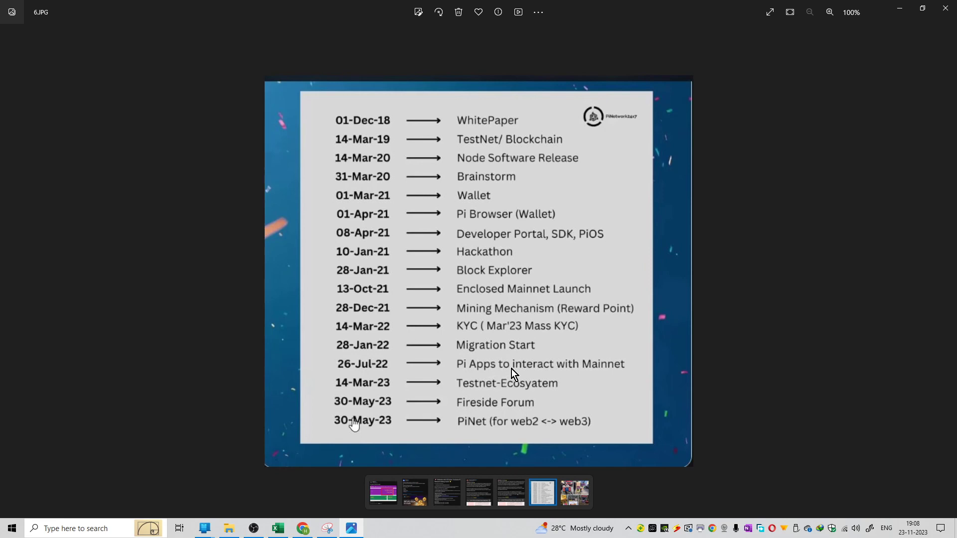
pyautogui.moveTo(526, 391)
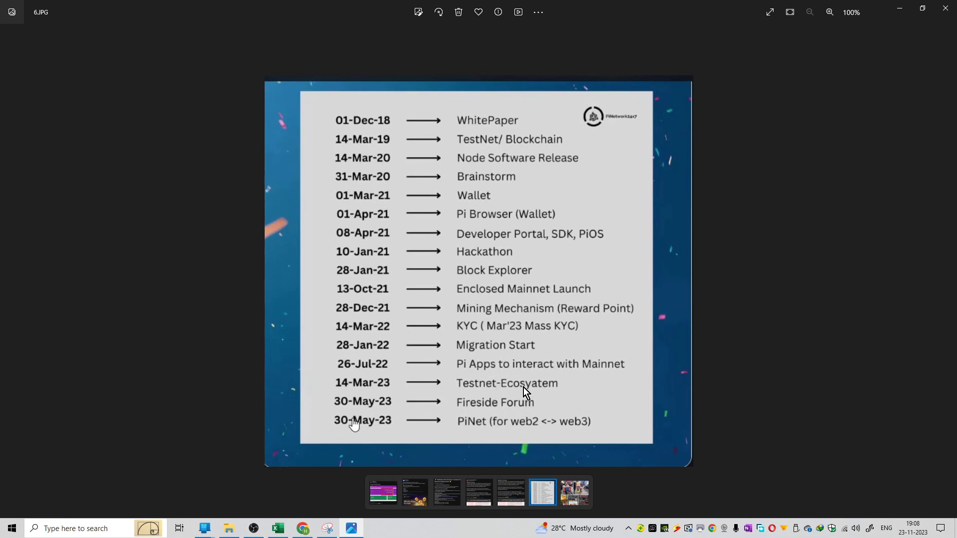
pyautogui.moveTo(509, 420)
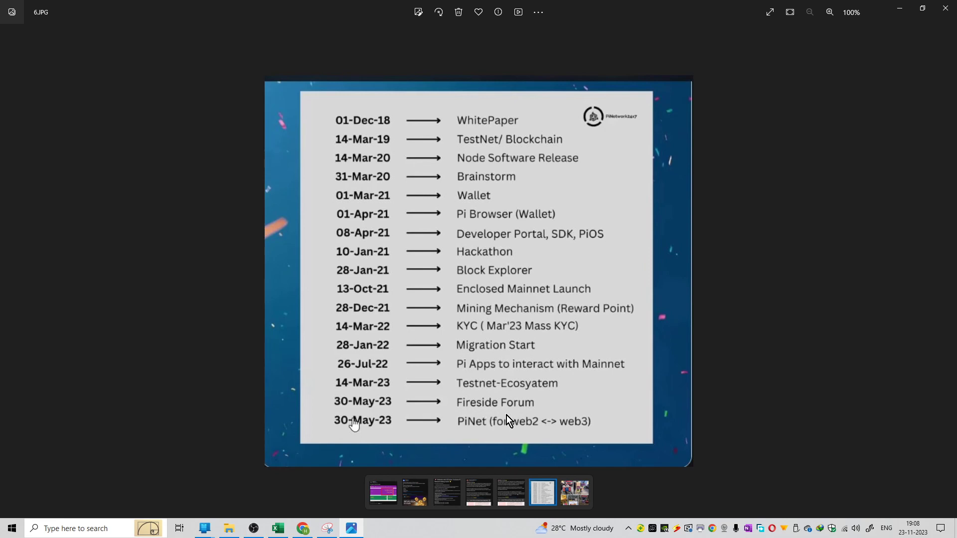
pyautogui.moveTo(327, 410)
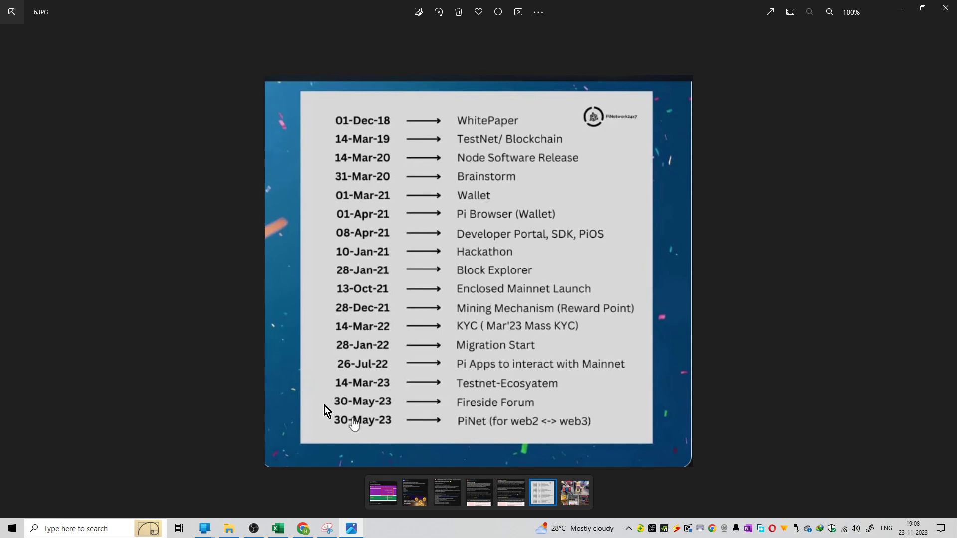
# - Advance to 7.JPG, the collage of Vietnamese shops displaying Pi Network signs
pyautogui.click(573, 491)
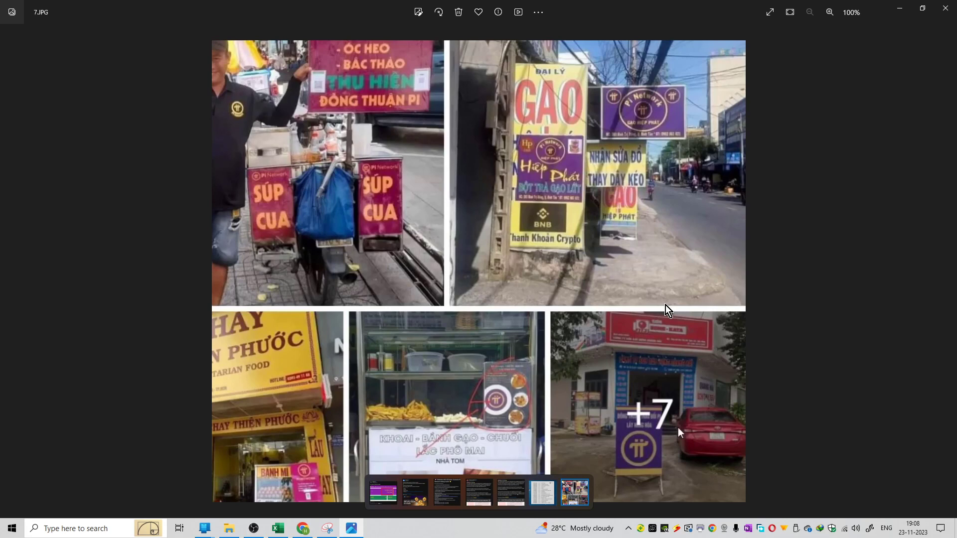
pyautogui.moveTo(518, 293)
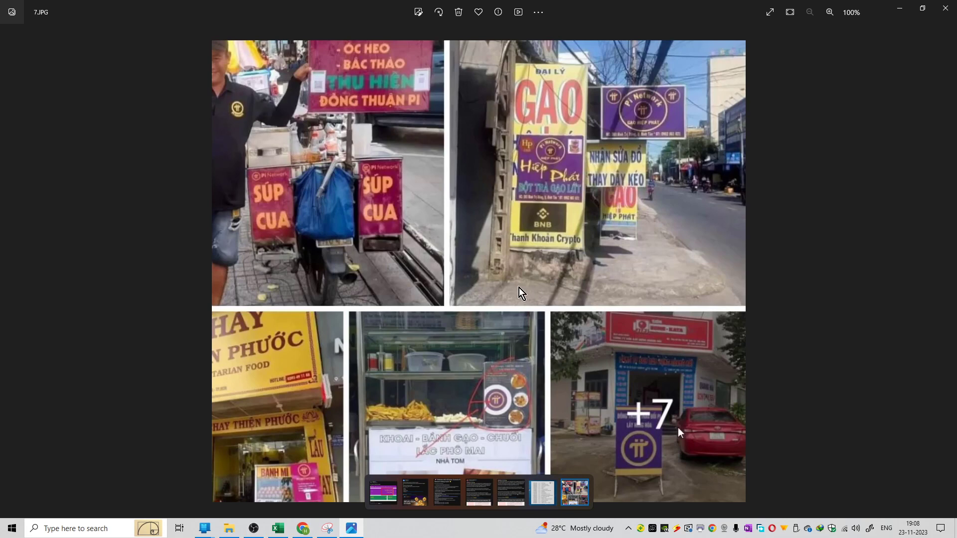
pyautogui.moveTo(579, 297)
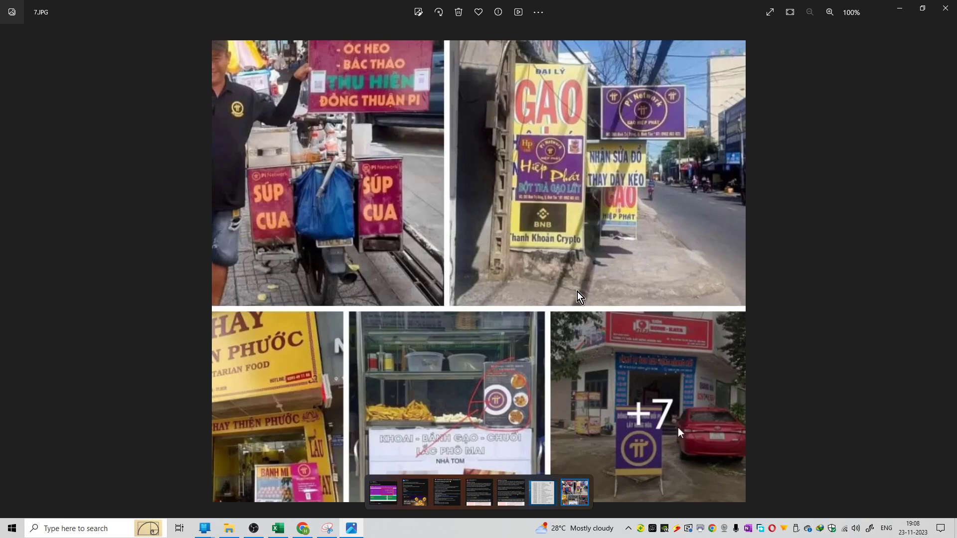
pyautogui.moveTo(586, 295)
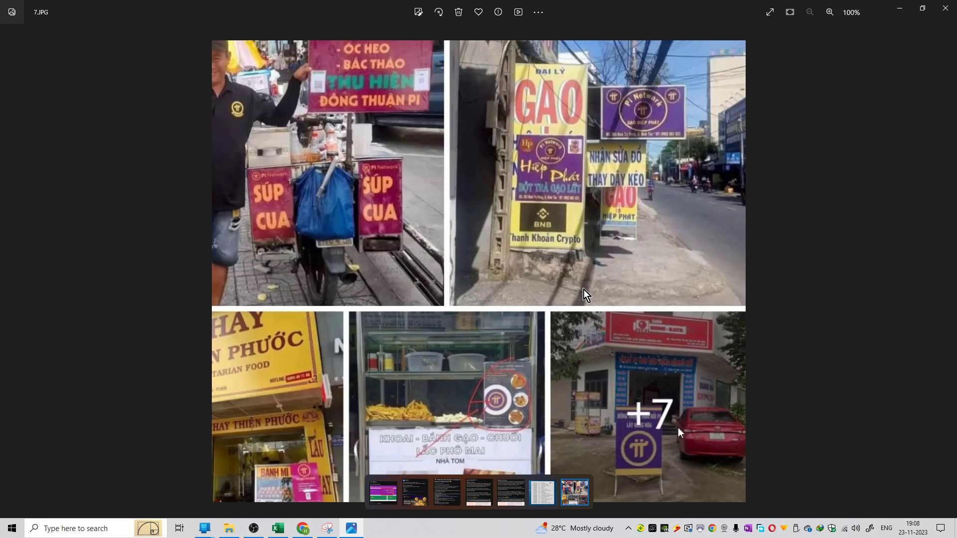
pyautogui.moveTo(521, 425)
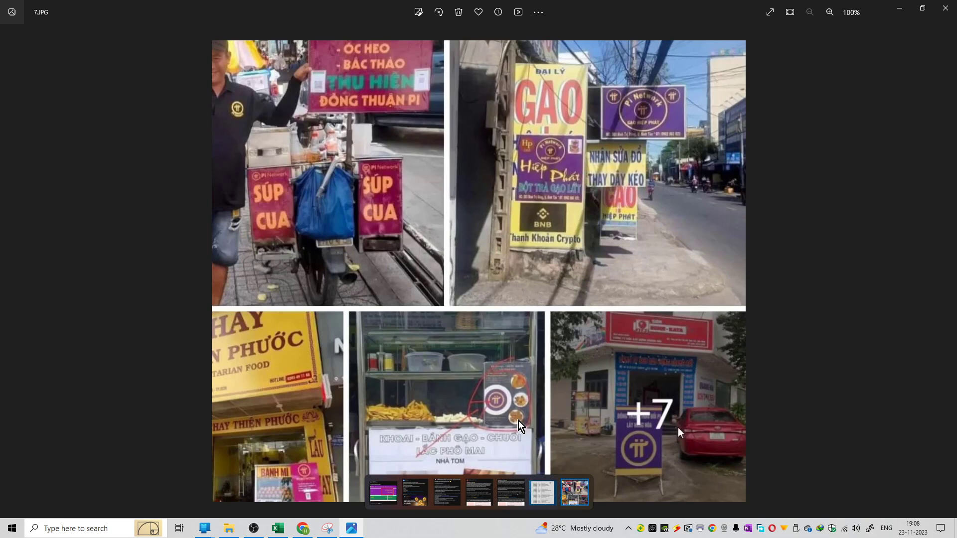
pyautogui.moveTo(585, 284)
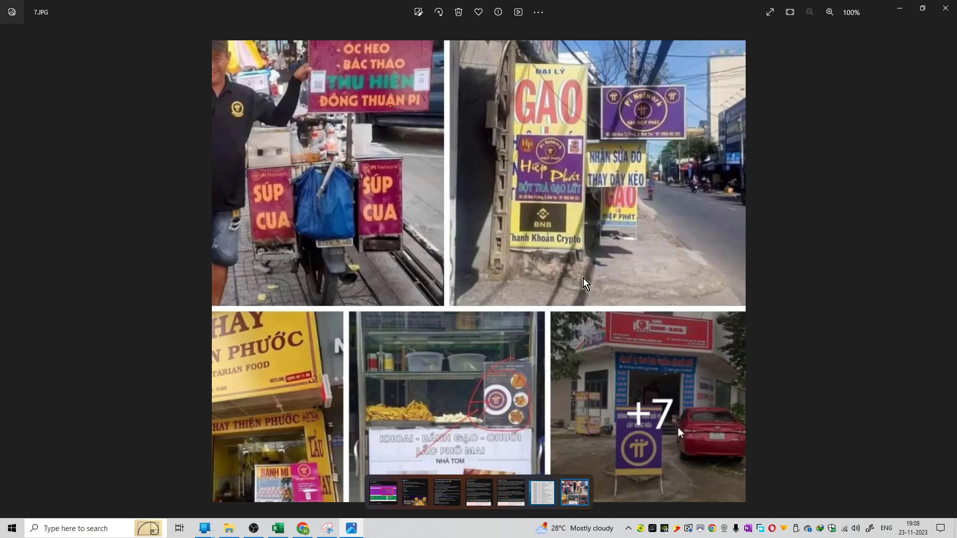
pyautogui.moveTo(495, 406)
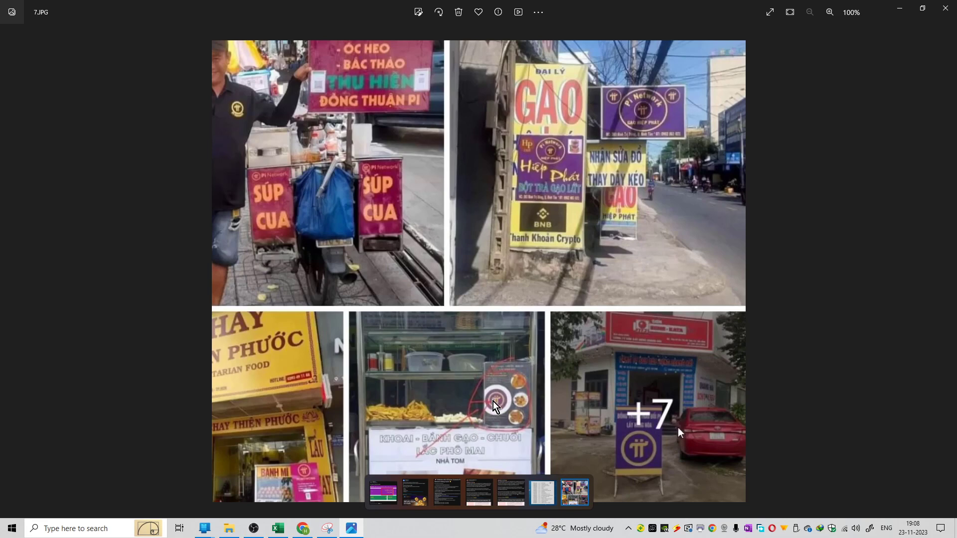
pyautogui.moveTo(410, 423)
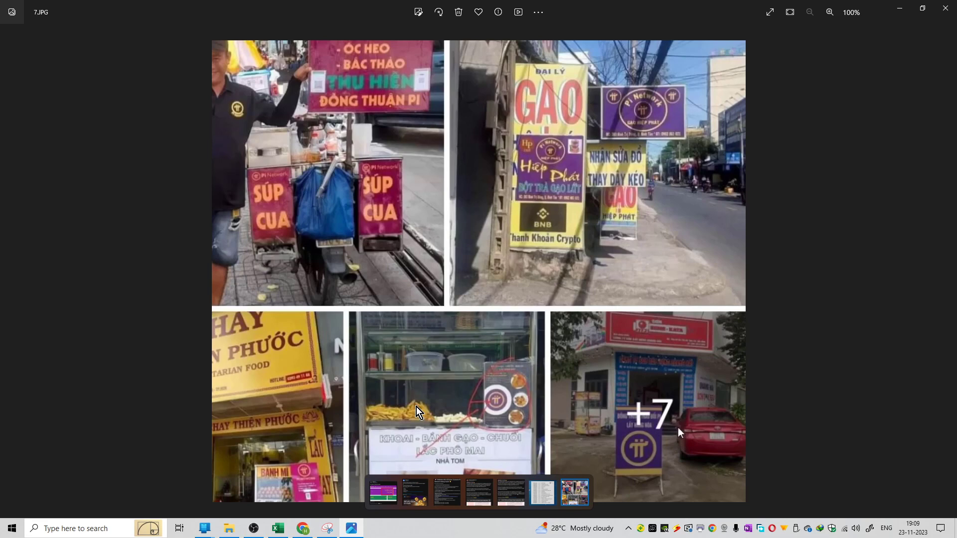
pyautogui.moveTo(828, 309)
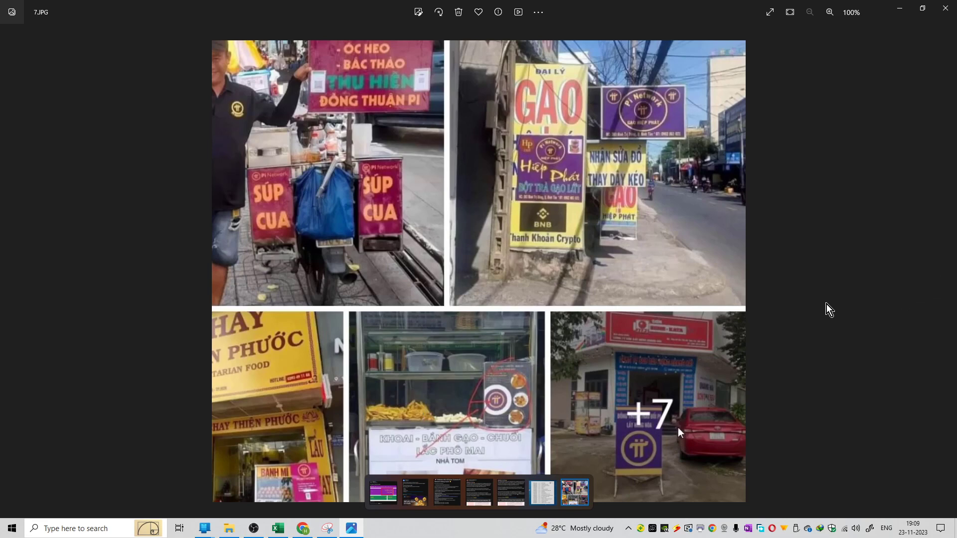
pyautogui.moveTo(824, 309)
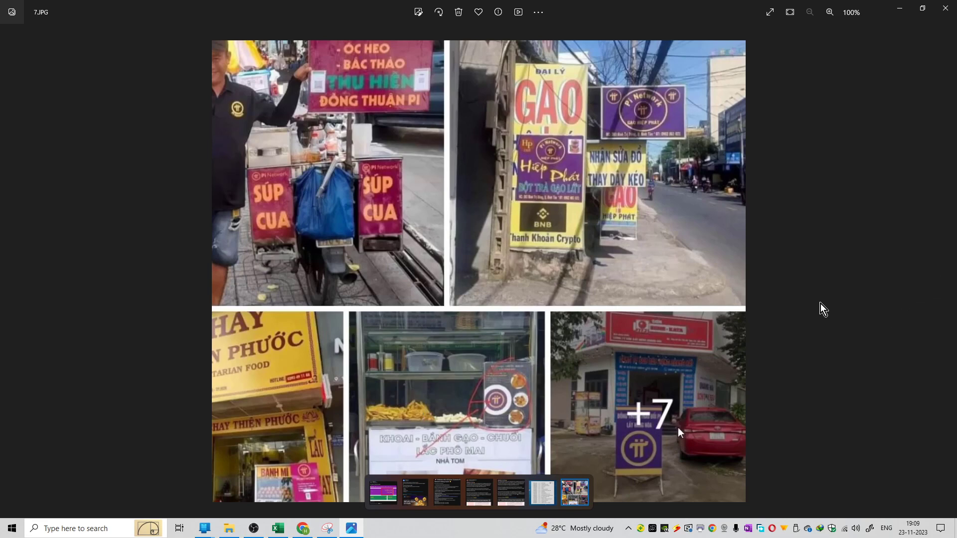
pyautogui.moveTo(834, 273)
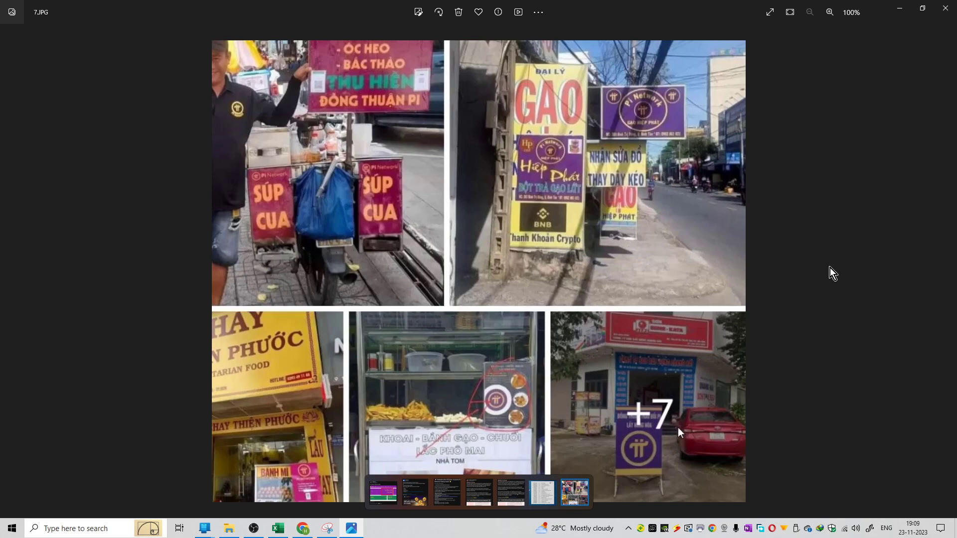
pyautogui.moveTo(693, 327)
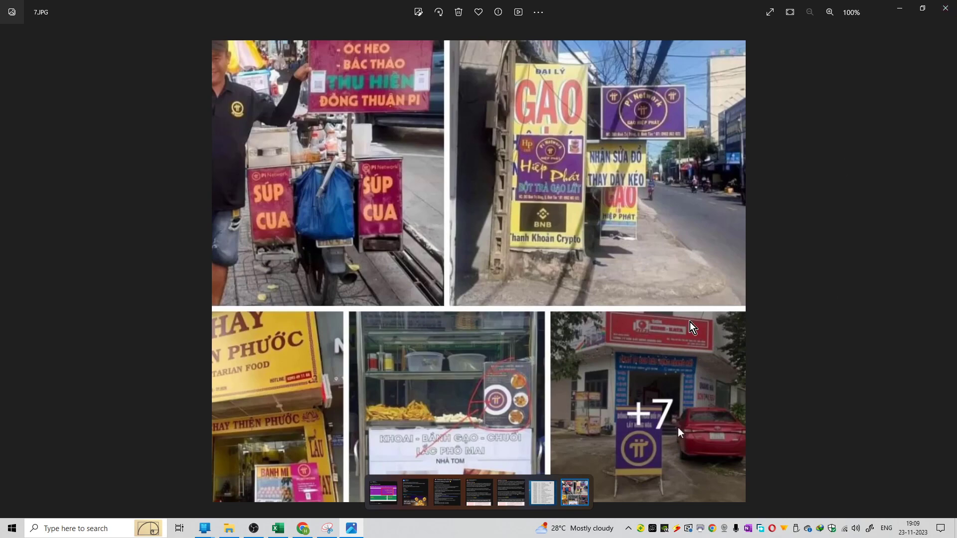